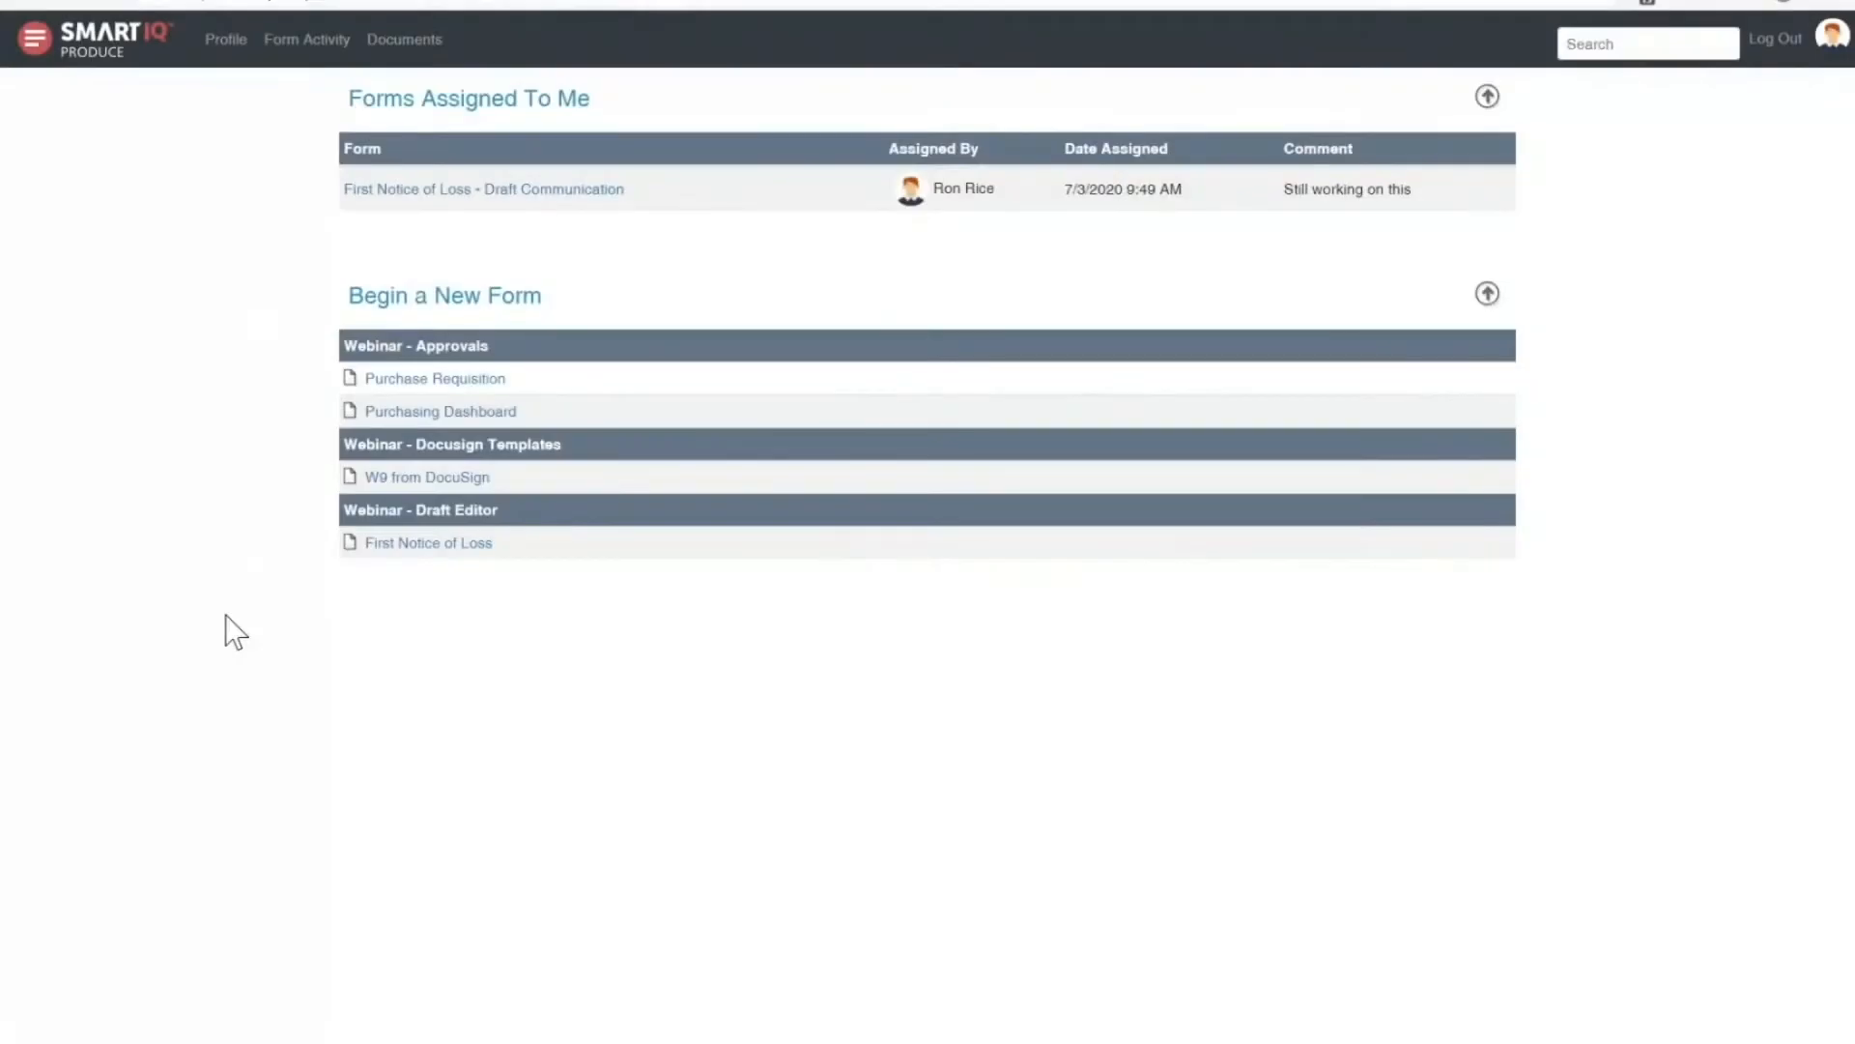
{"action": "mouse_move", "coordinate": [427, 542]}
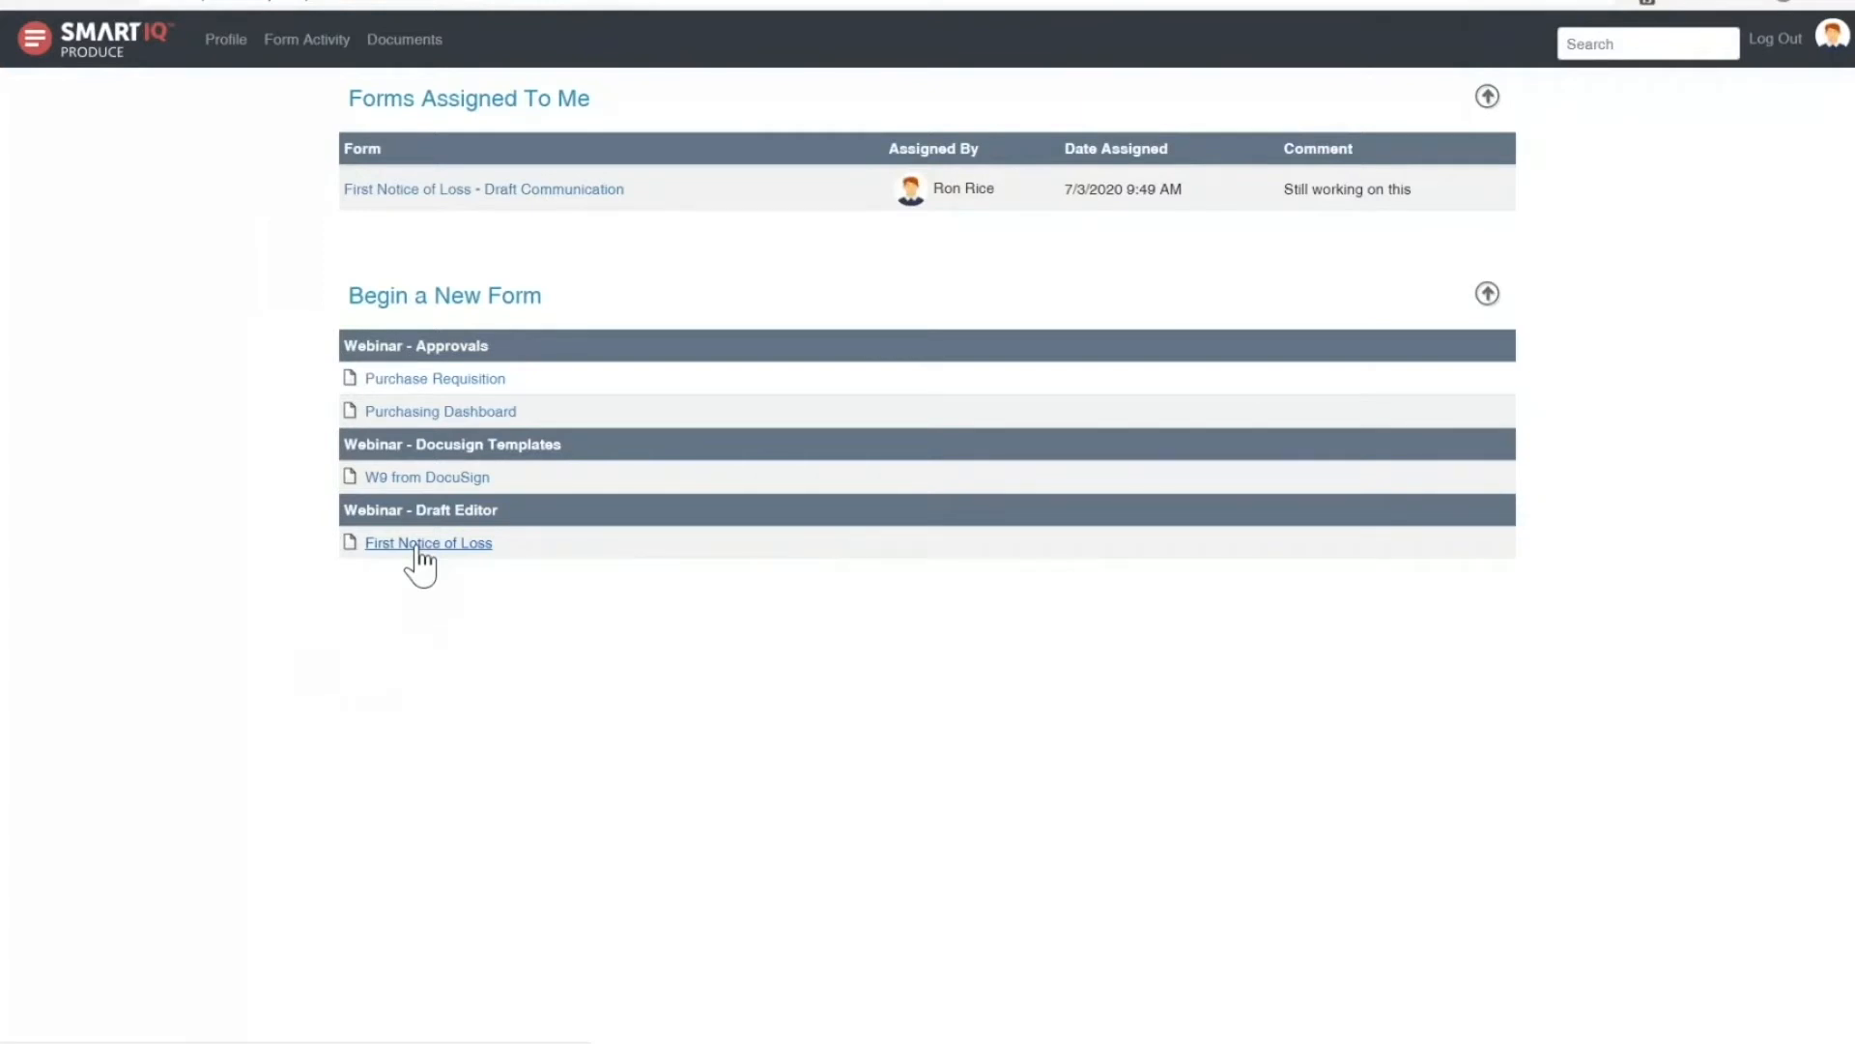
{"action": "left_click", "coordinate": [428, 542]}
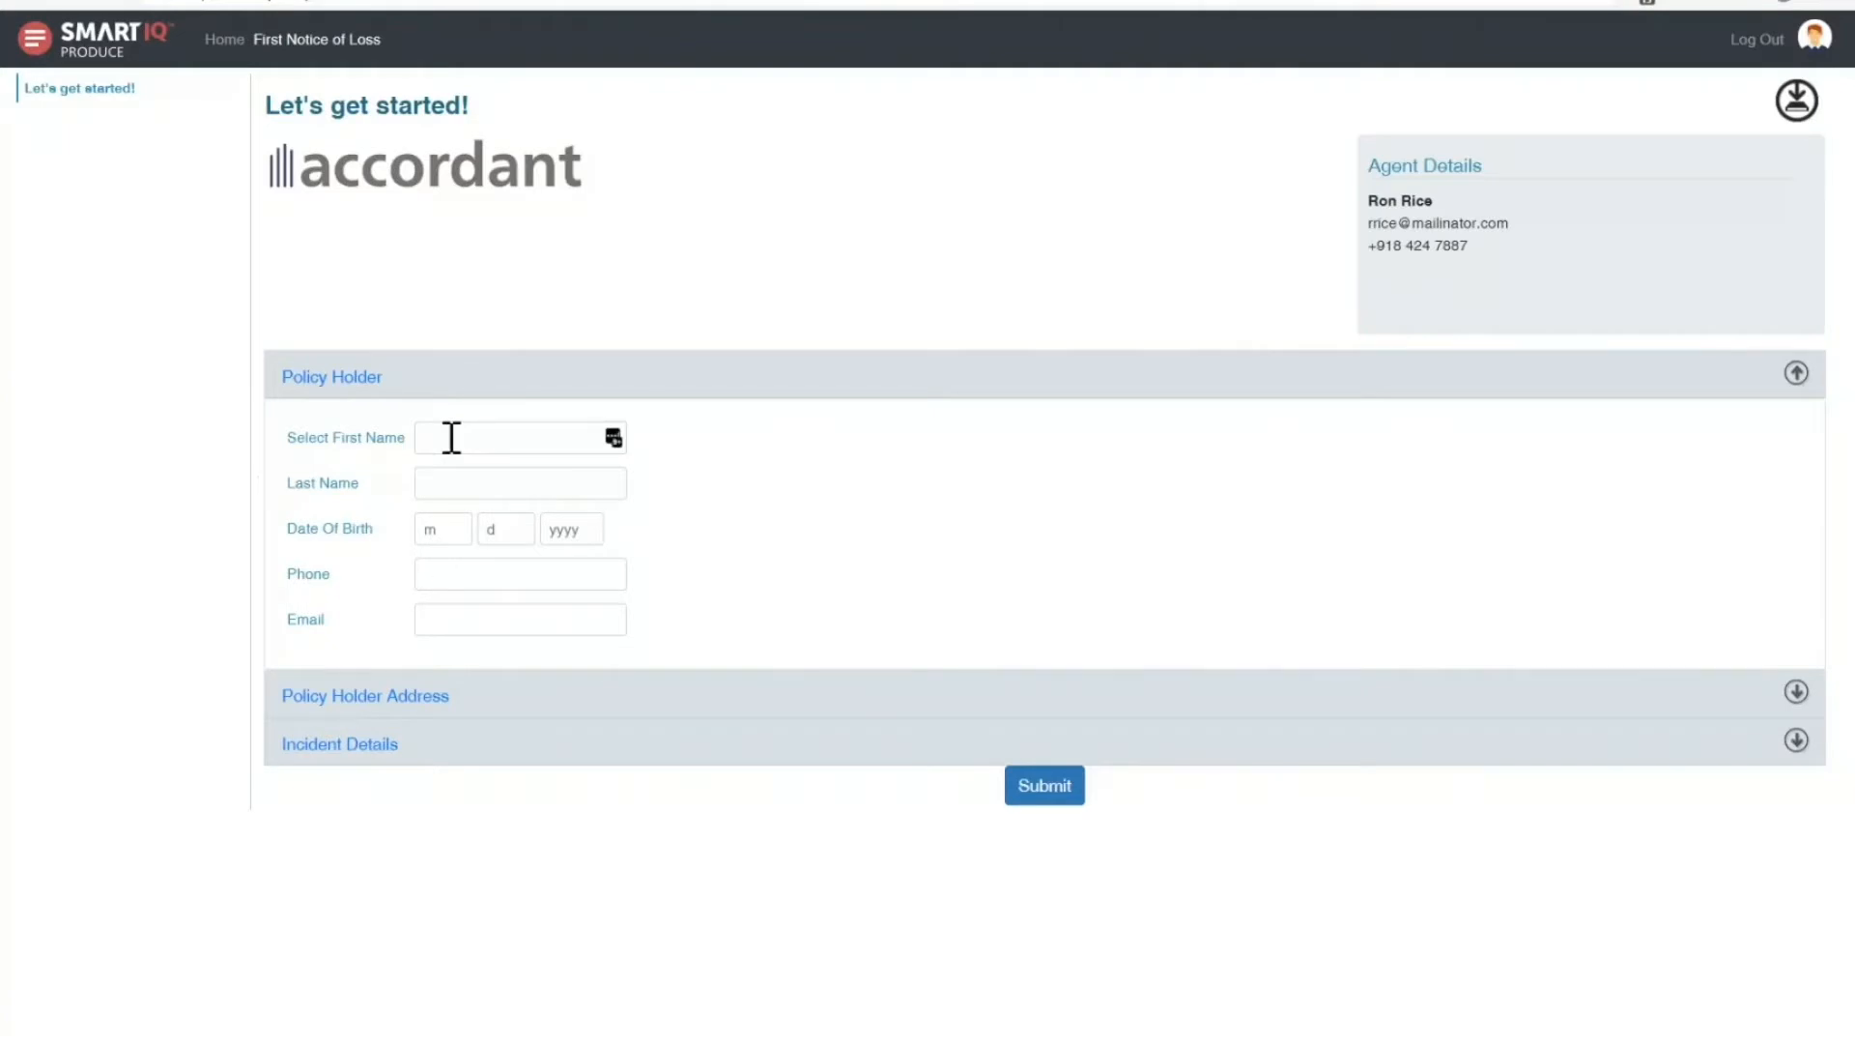
{"action": "type", "text": "mark"}
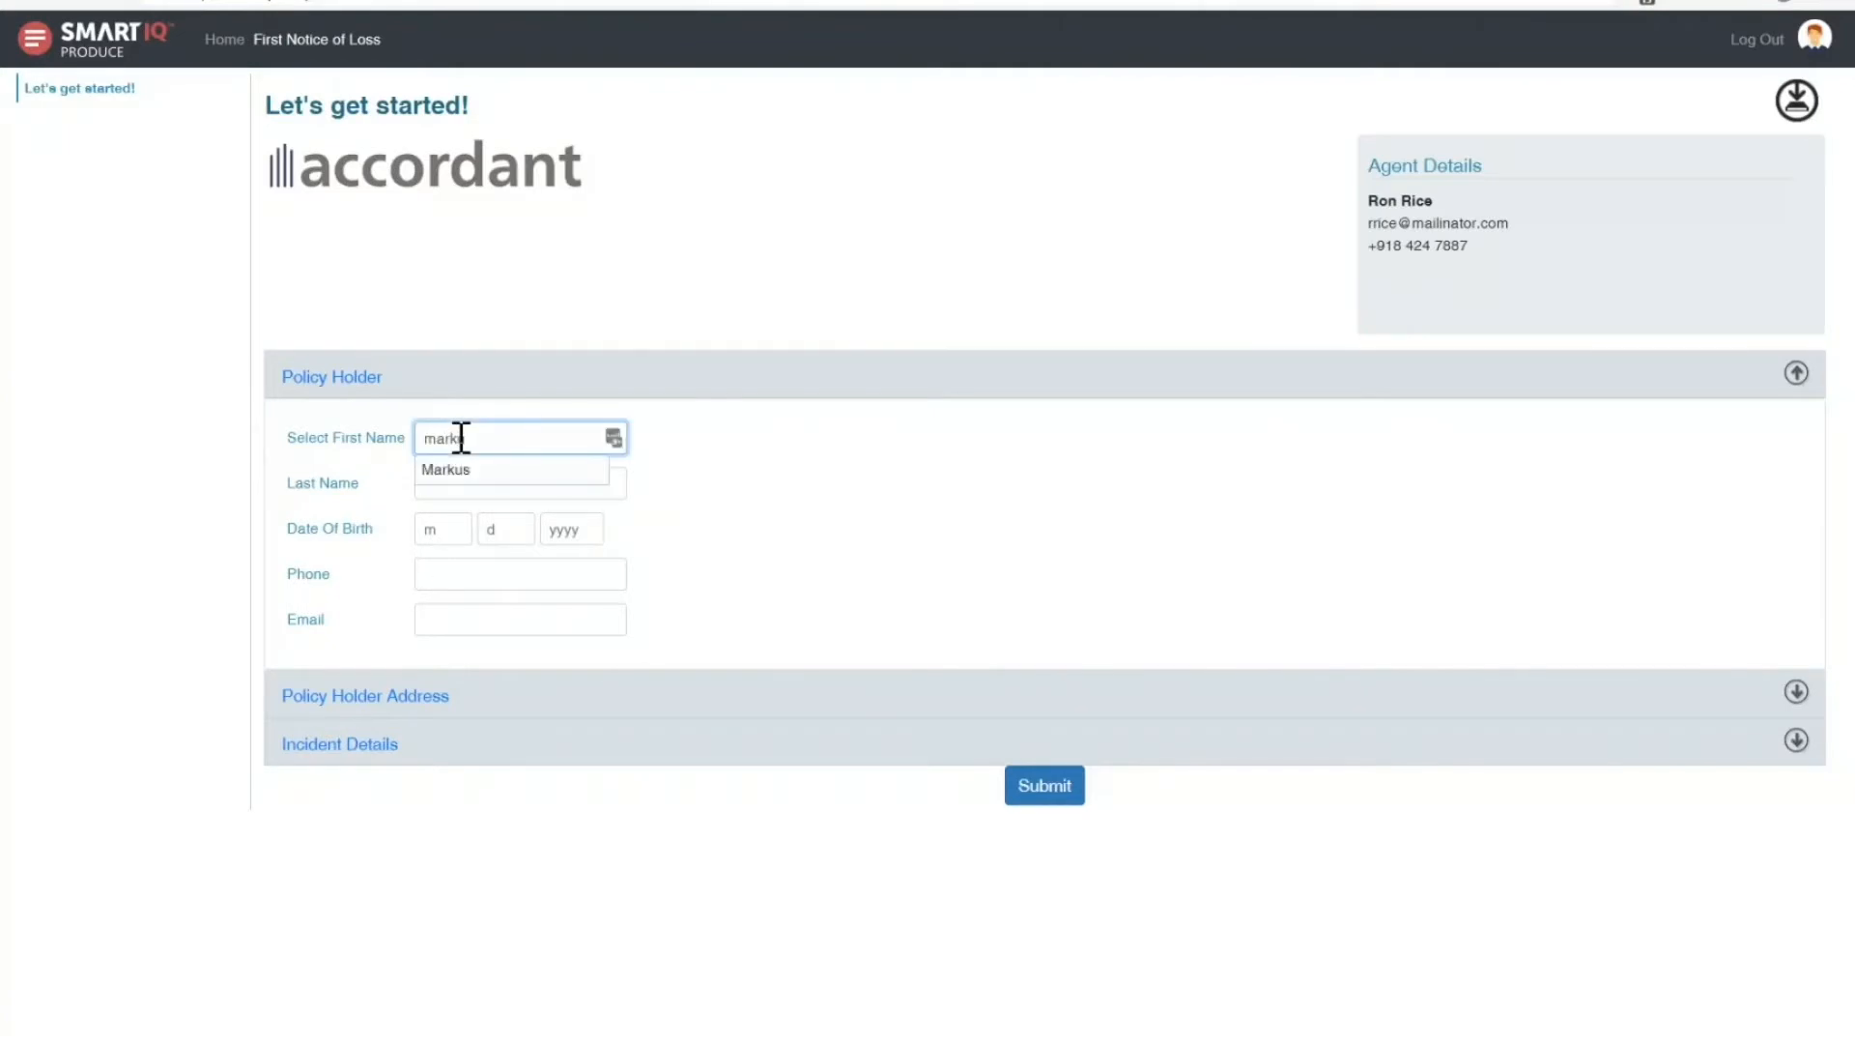
{"action": "left_click", "coordinate": [446, 469]}
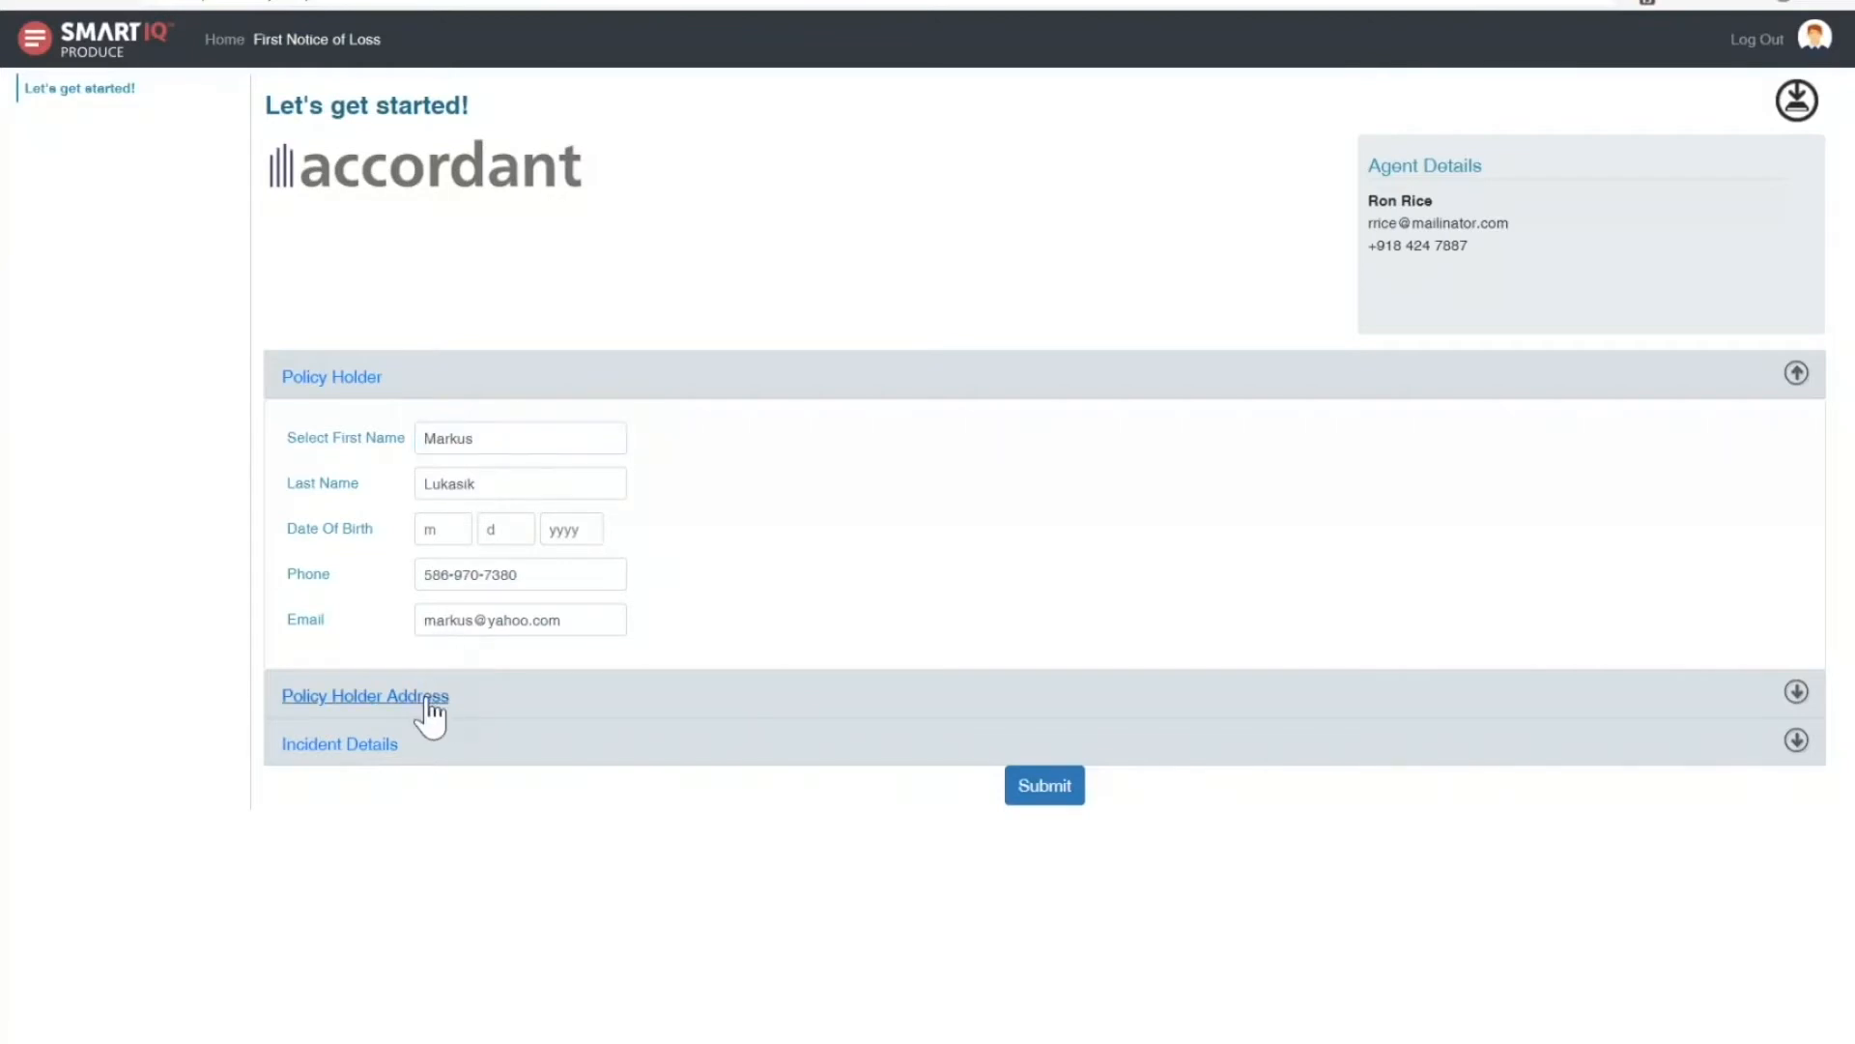
{"action": "left_click", "coordinate": [364, 696]}
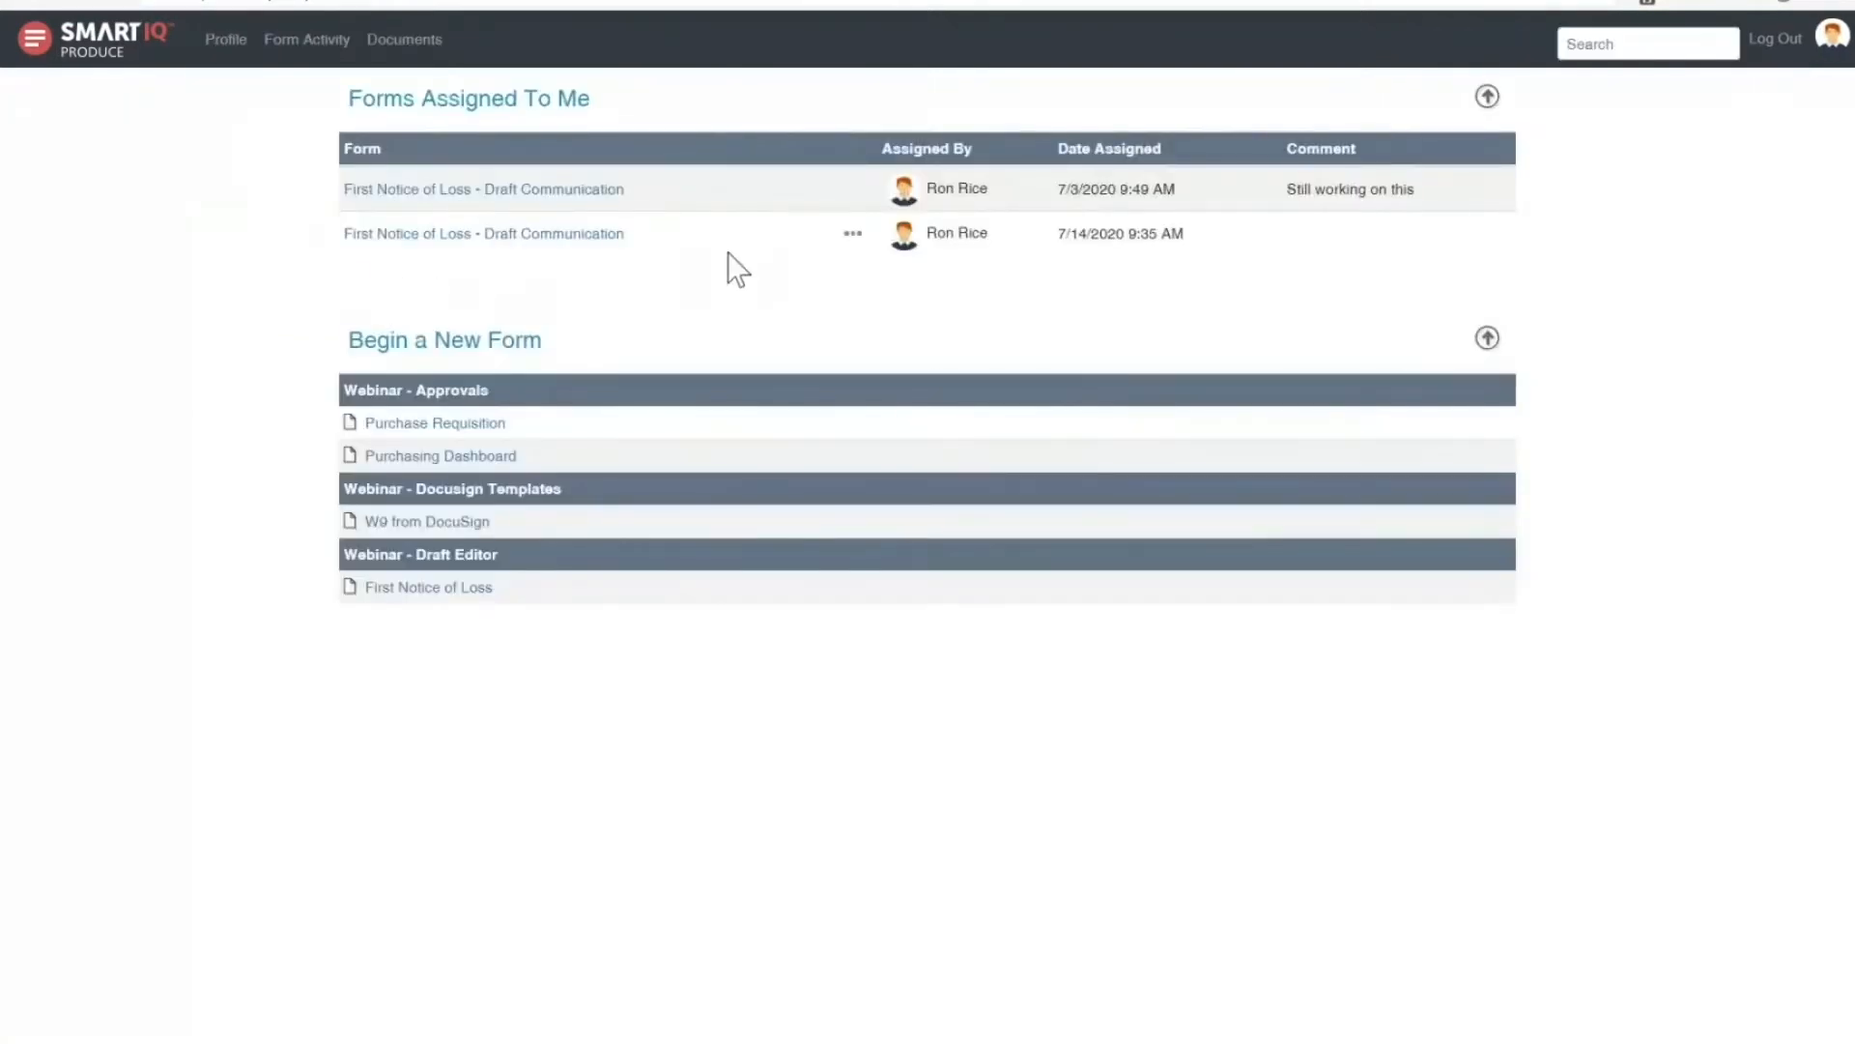
{"action": "mouse_move", "coordinate": [568, 258]}
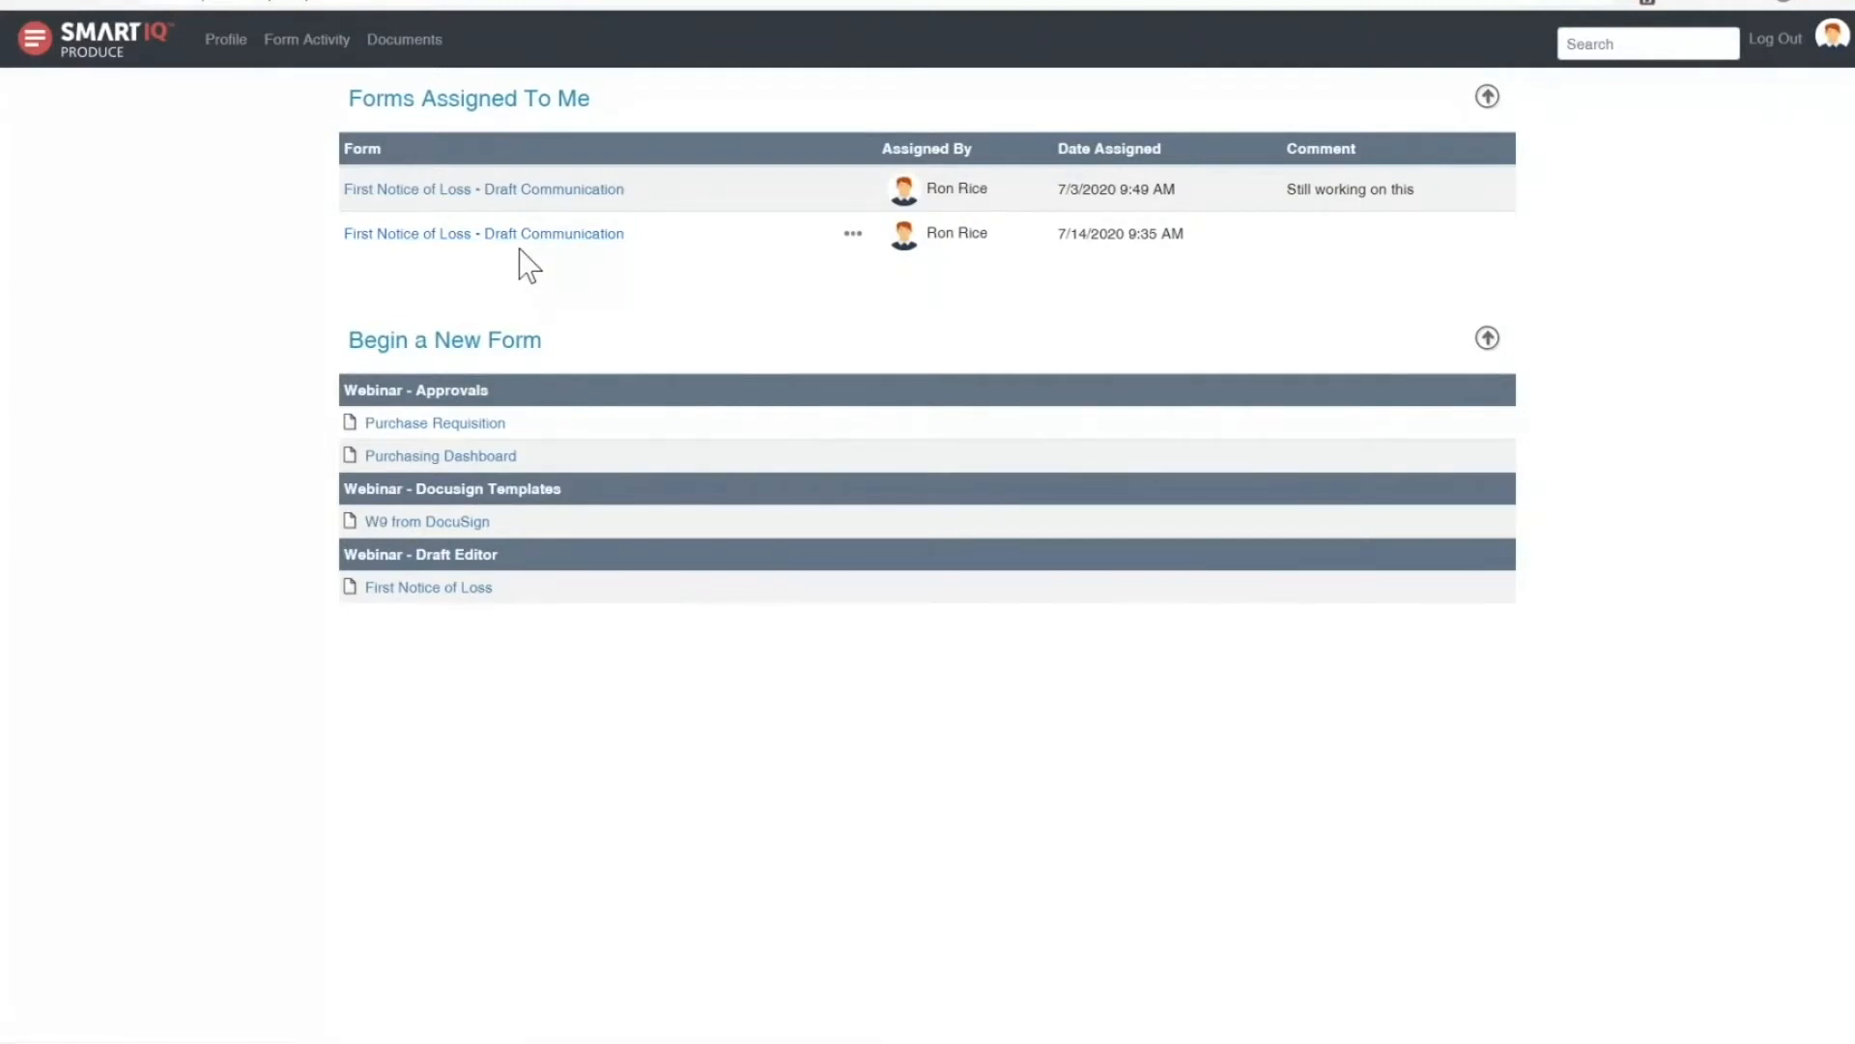
{"action": "mouse_move", "coordinate": [483, 233]}
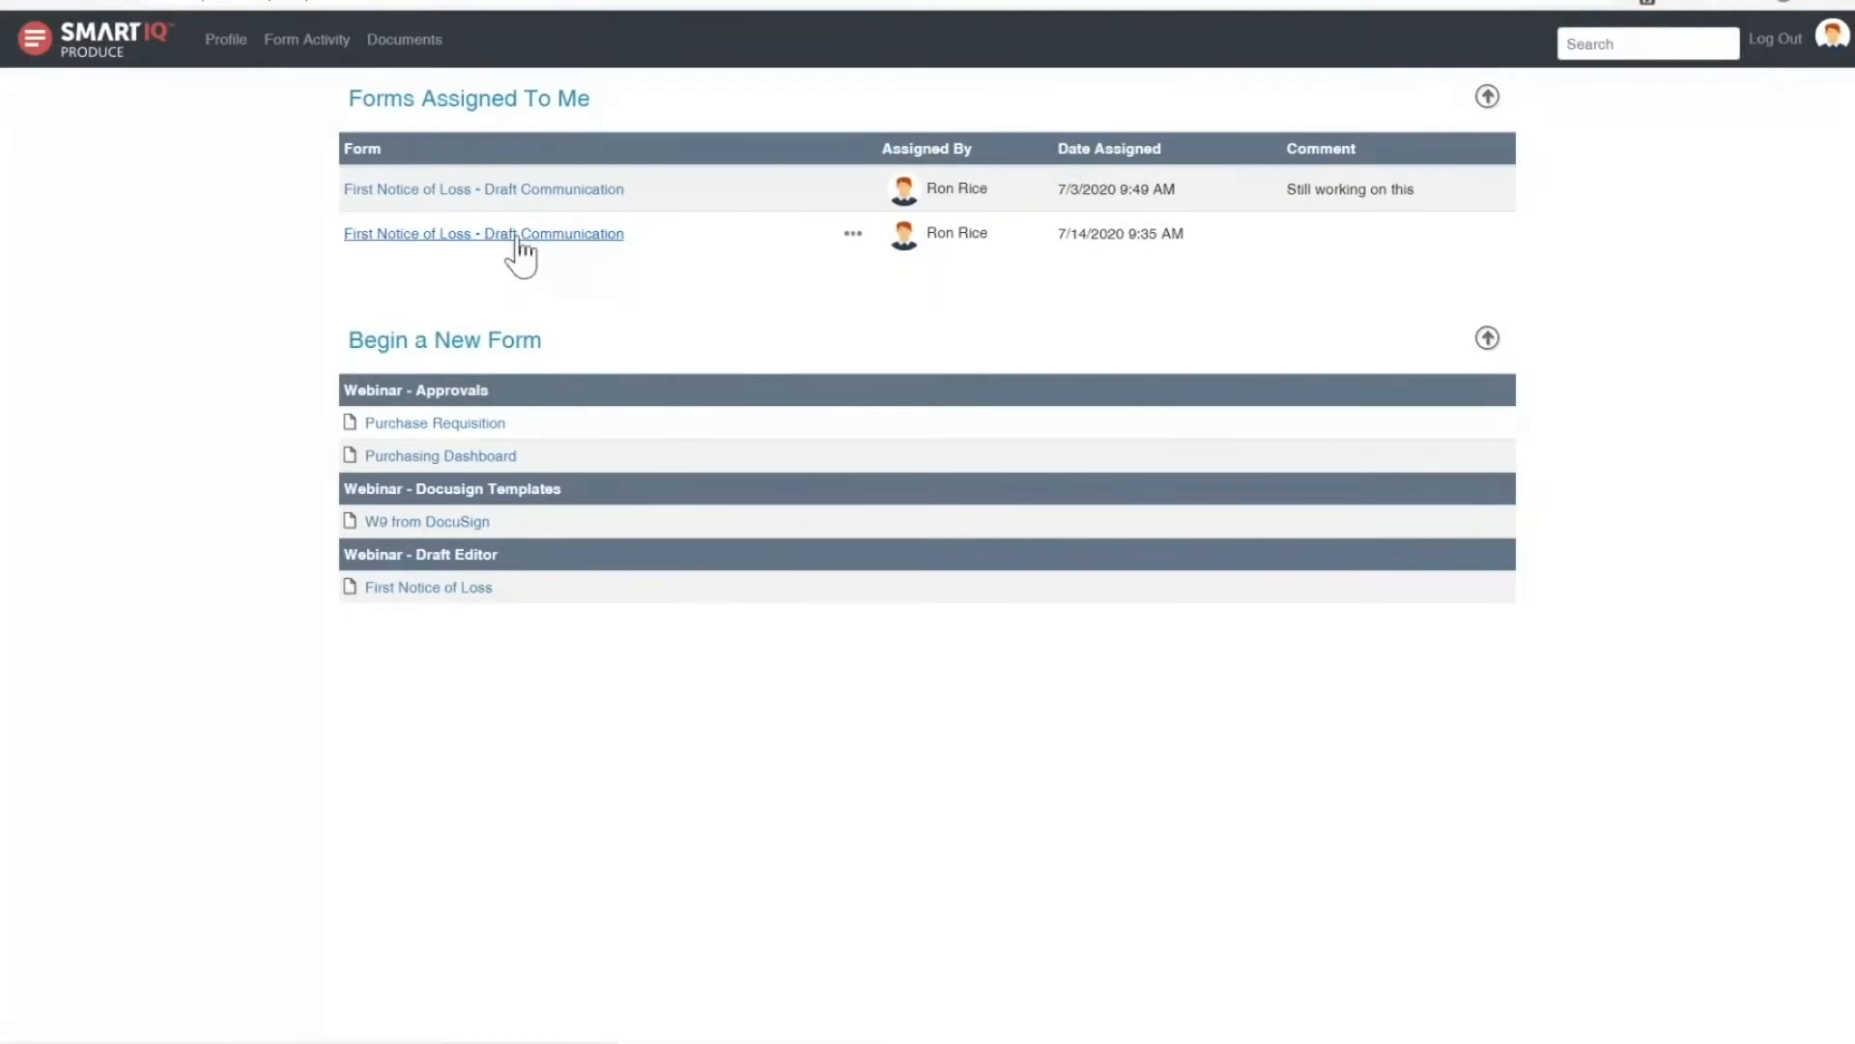
Step: Open the 'First Notice of Loss - Draft Communication' draft dated 7/14/2020
{"action": "left_click", "coordinate": [484, 233]}
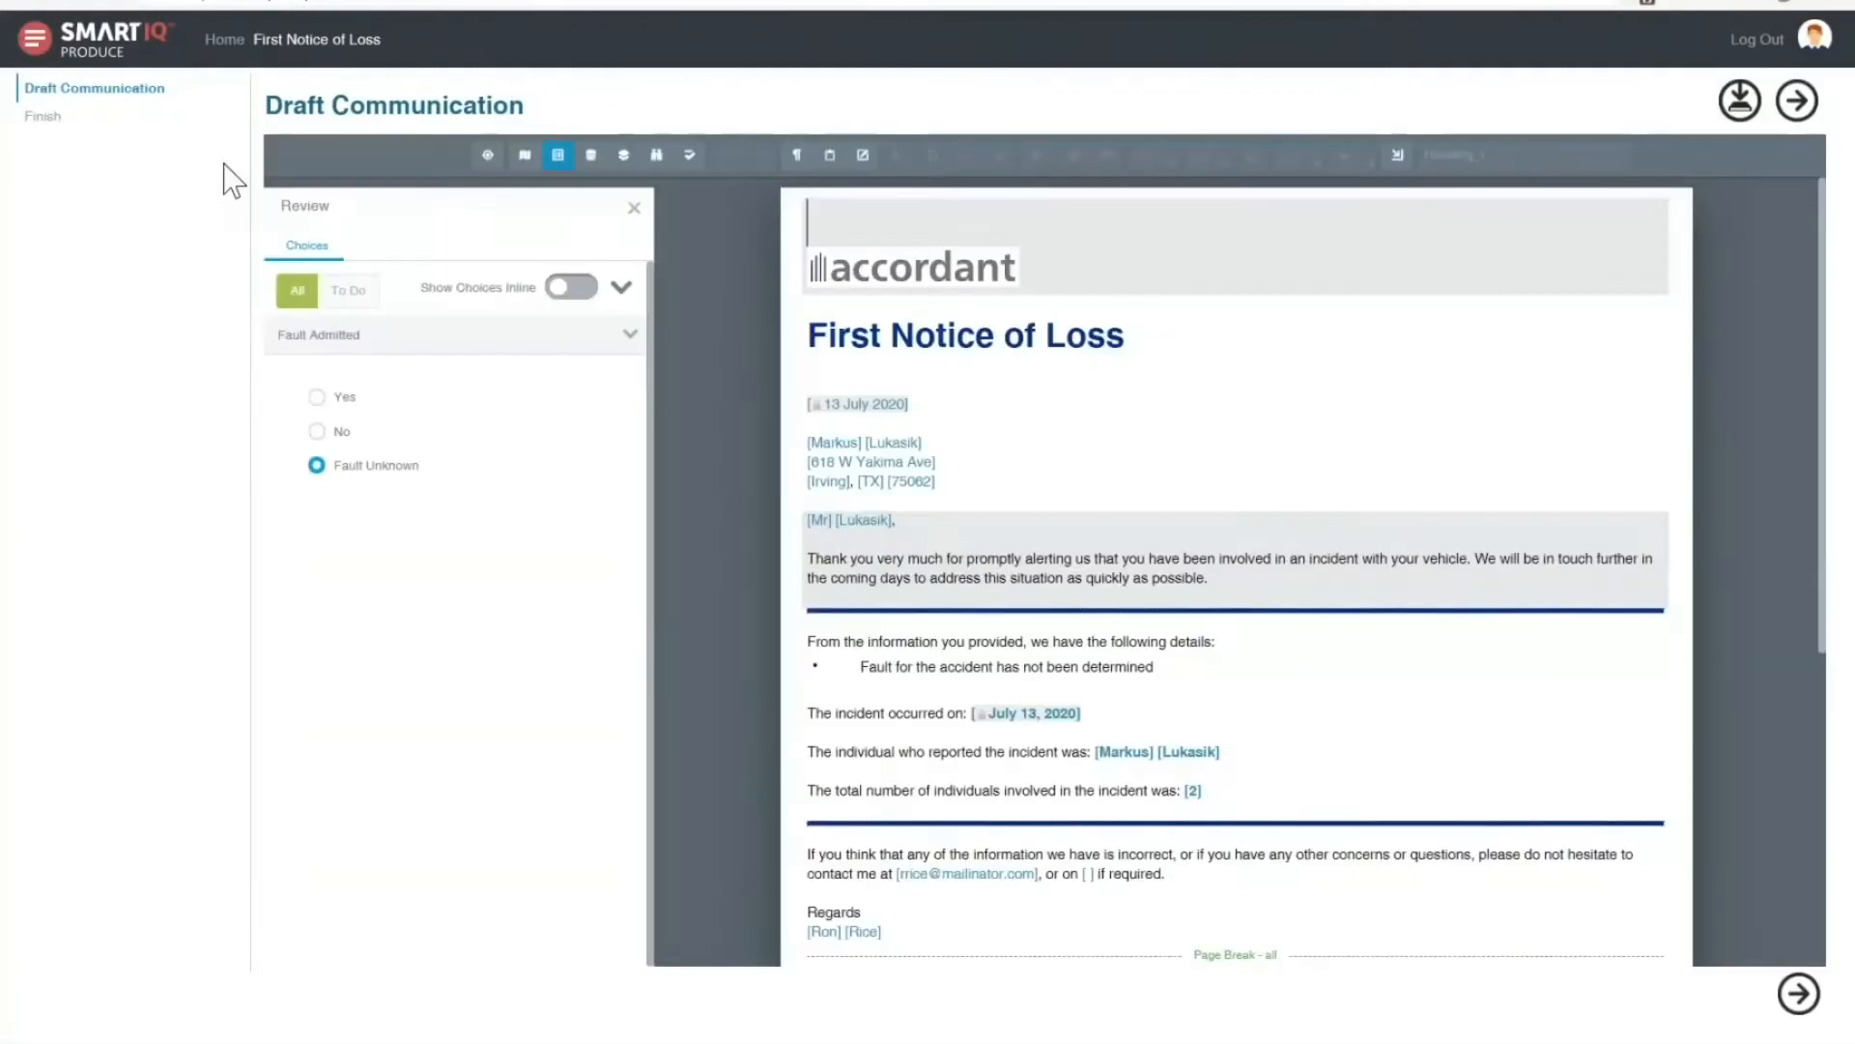
{"action": "mouse_move", "coordinate": [199, 210]}
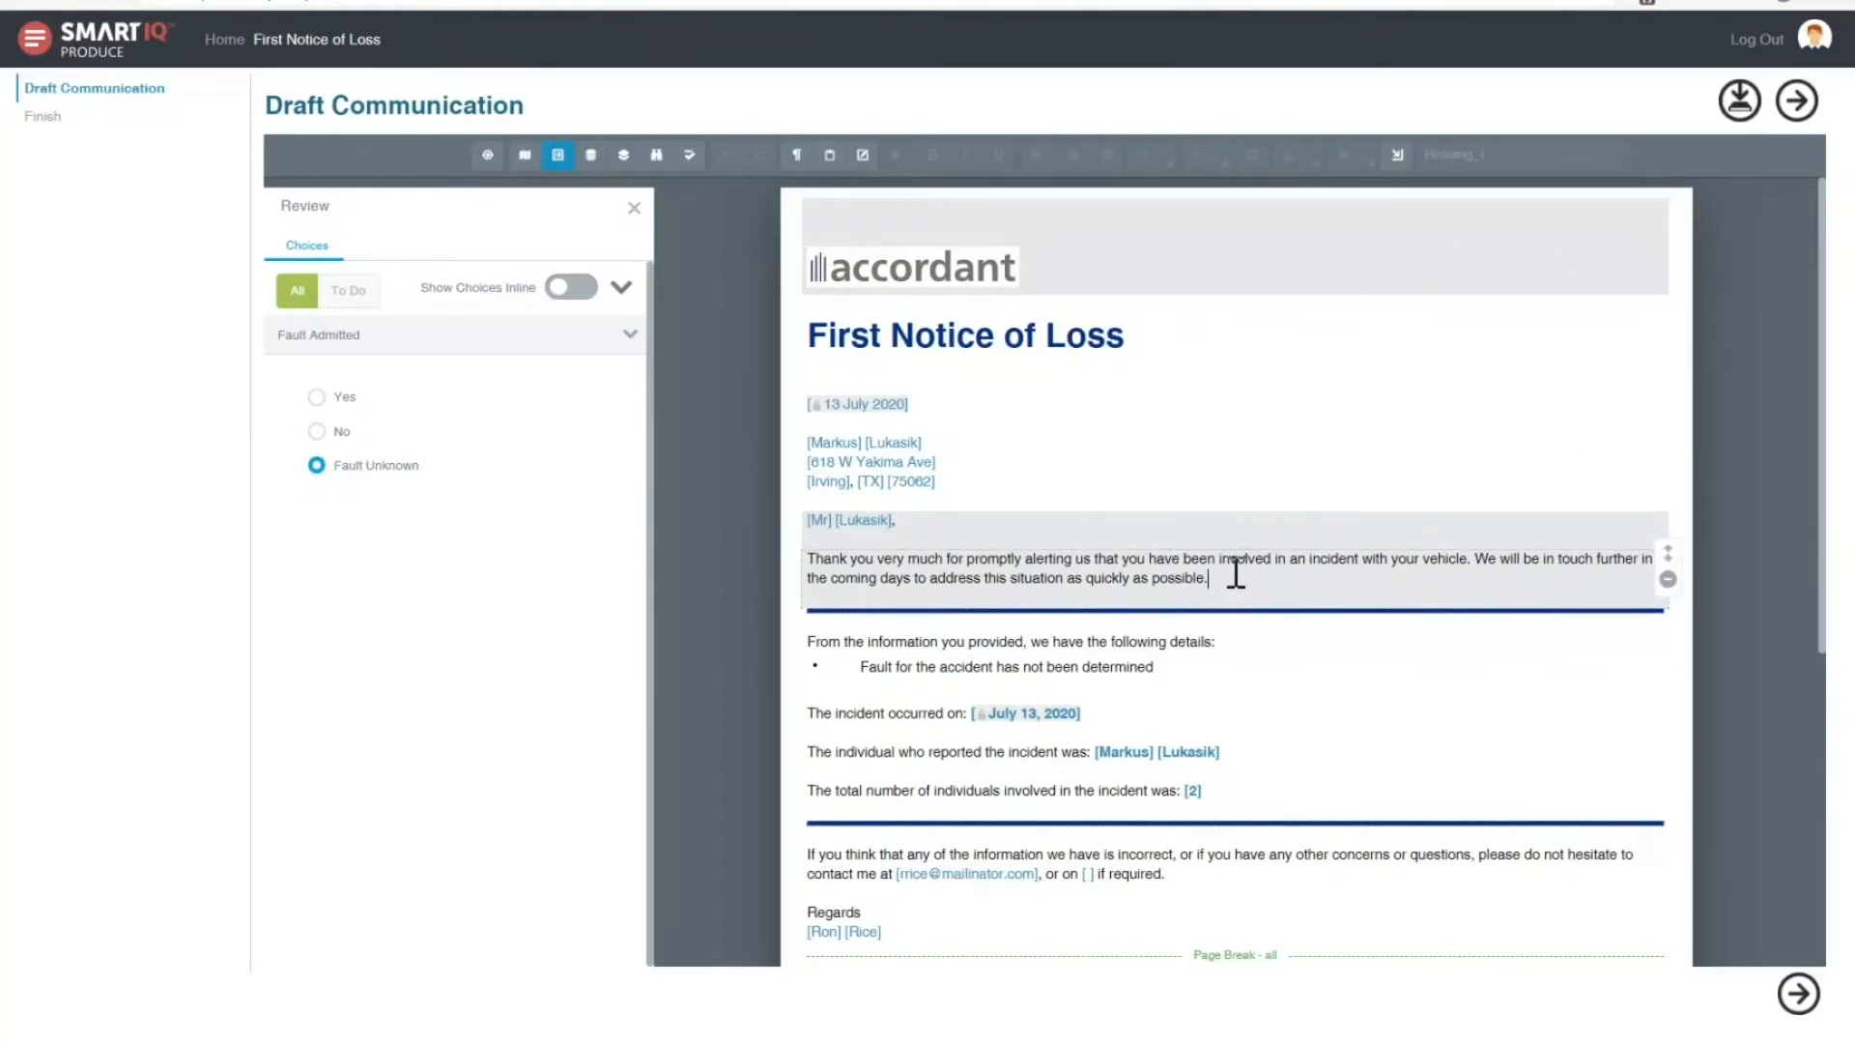
Step: Insert the bullet 'This is a qualification' below the letter's incident details list
{"action": "left_click", "coordinate": [1233, 576]}
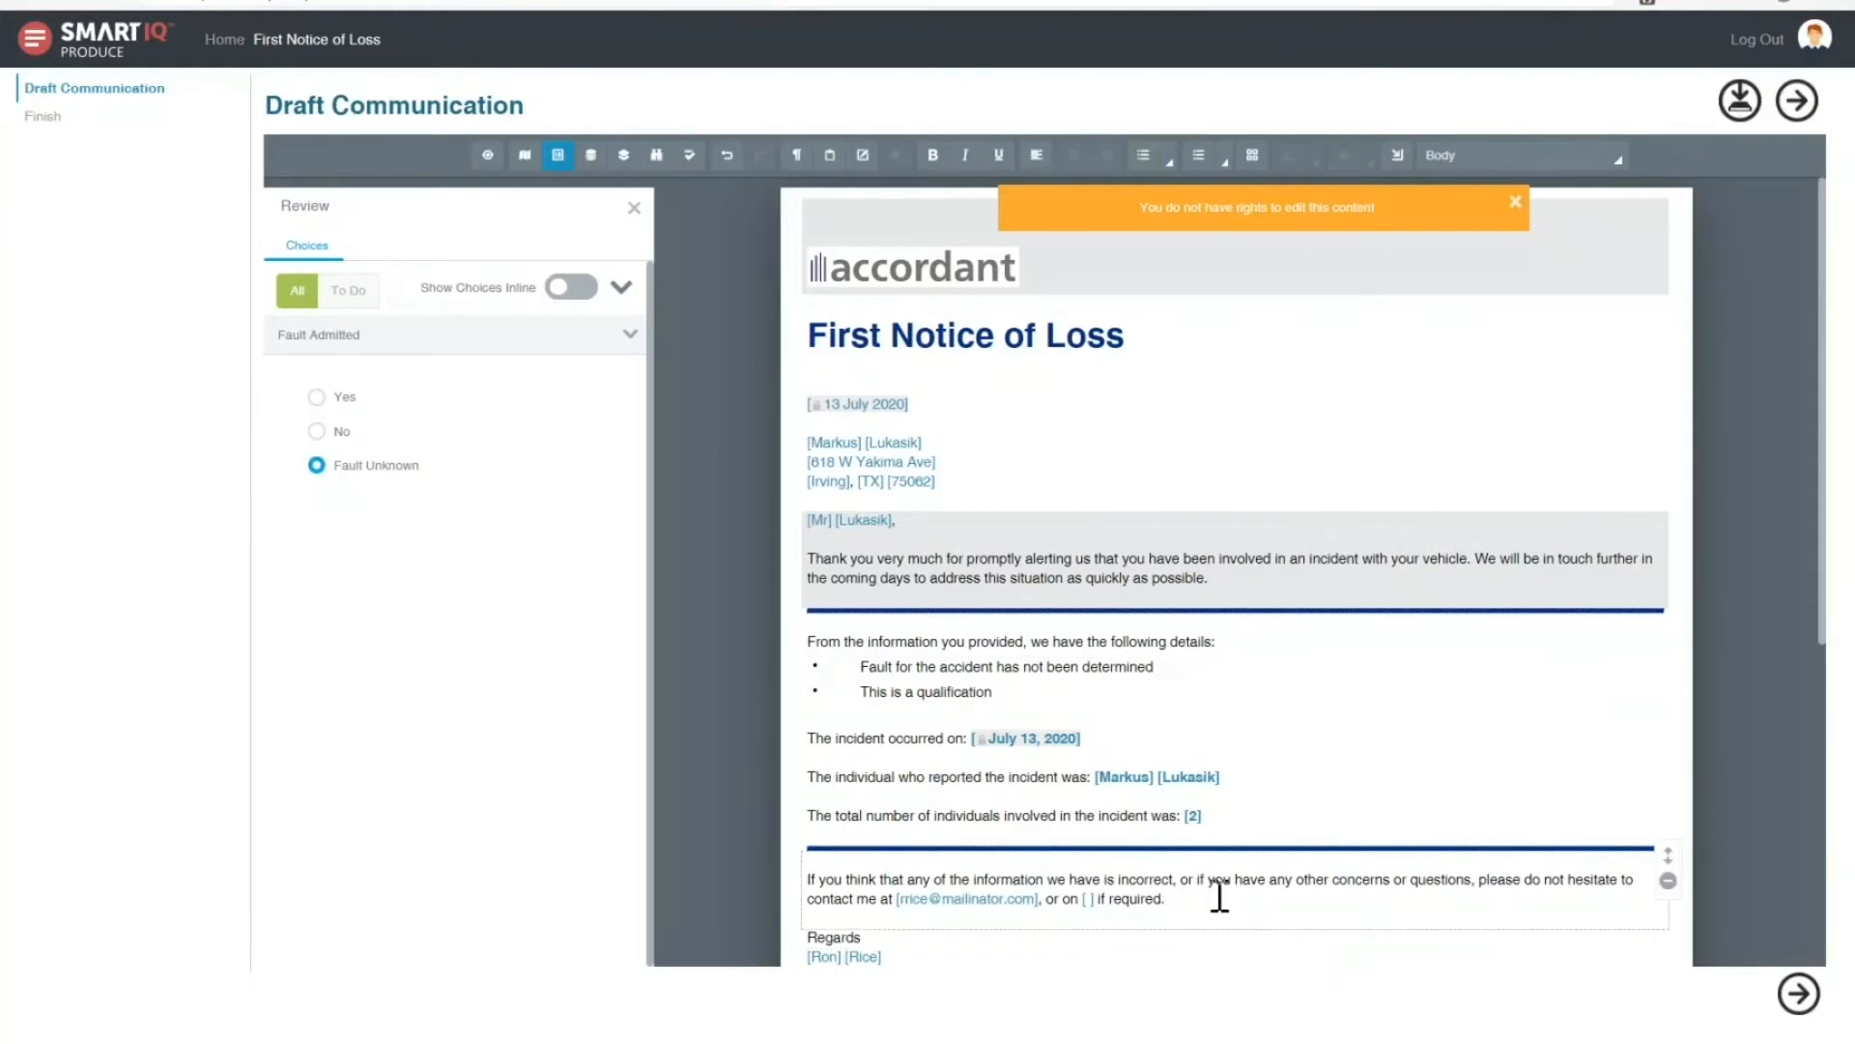
Step: Add 'I hope you enjoy the golf trip!' after the contact paragraph and review the draft
{"action": "type", "text": "I hope you enjoy the"}
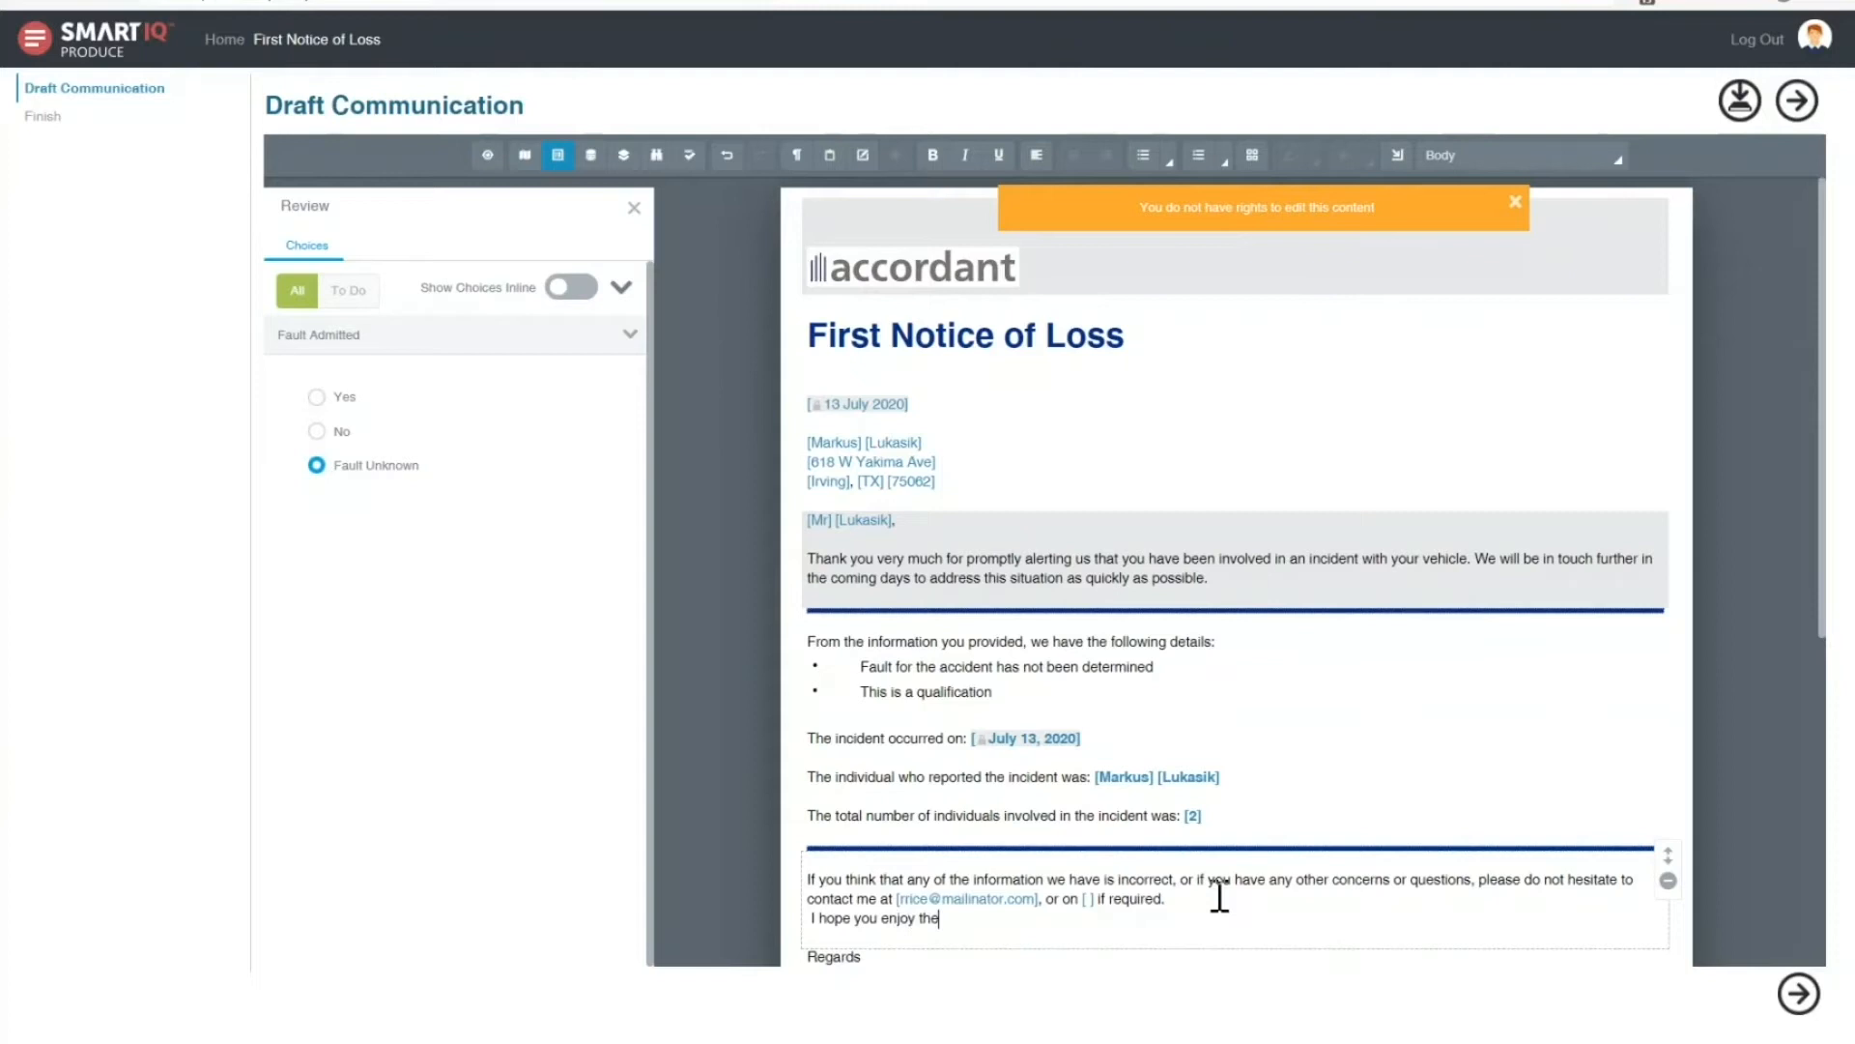
{"action": "type", "text": "golf trip!"}
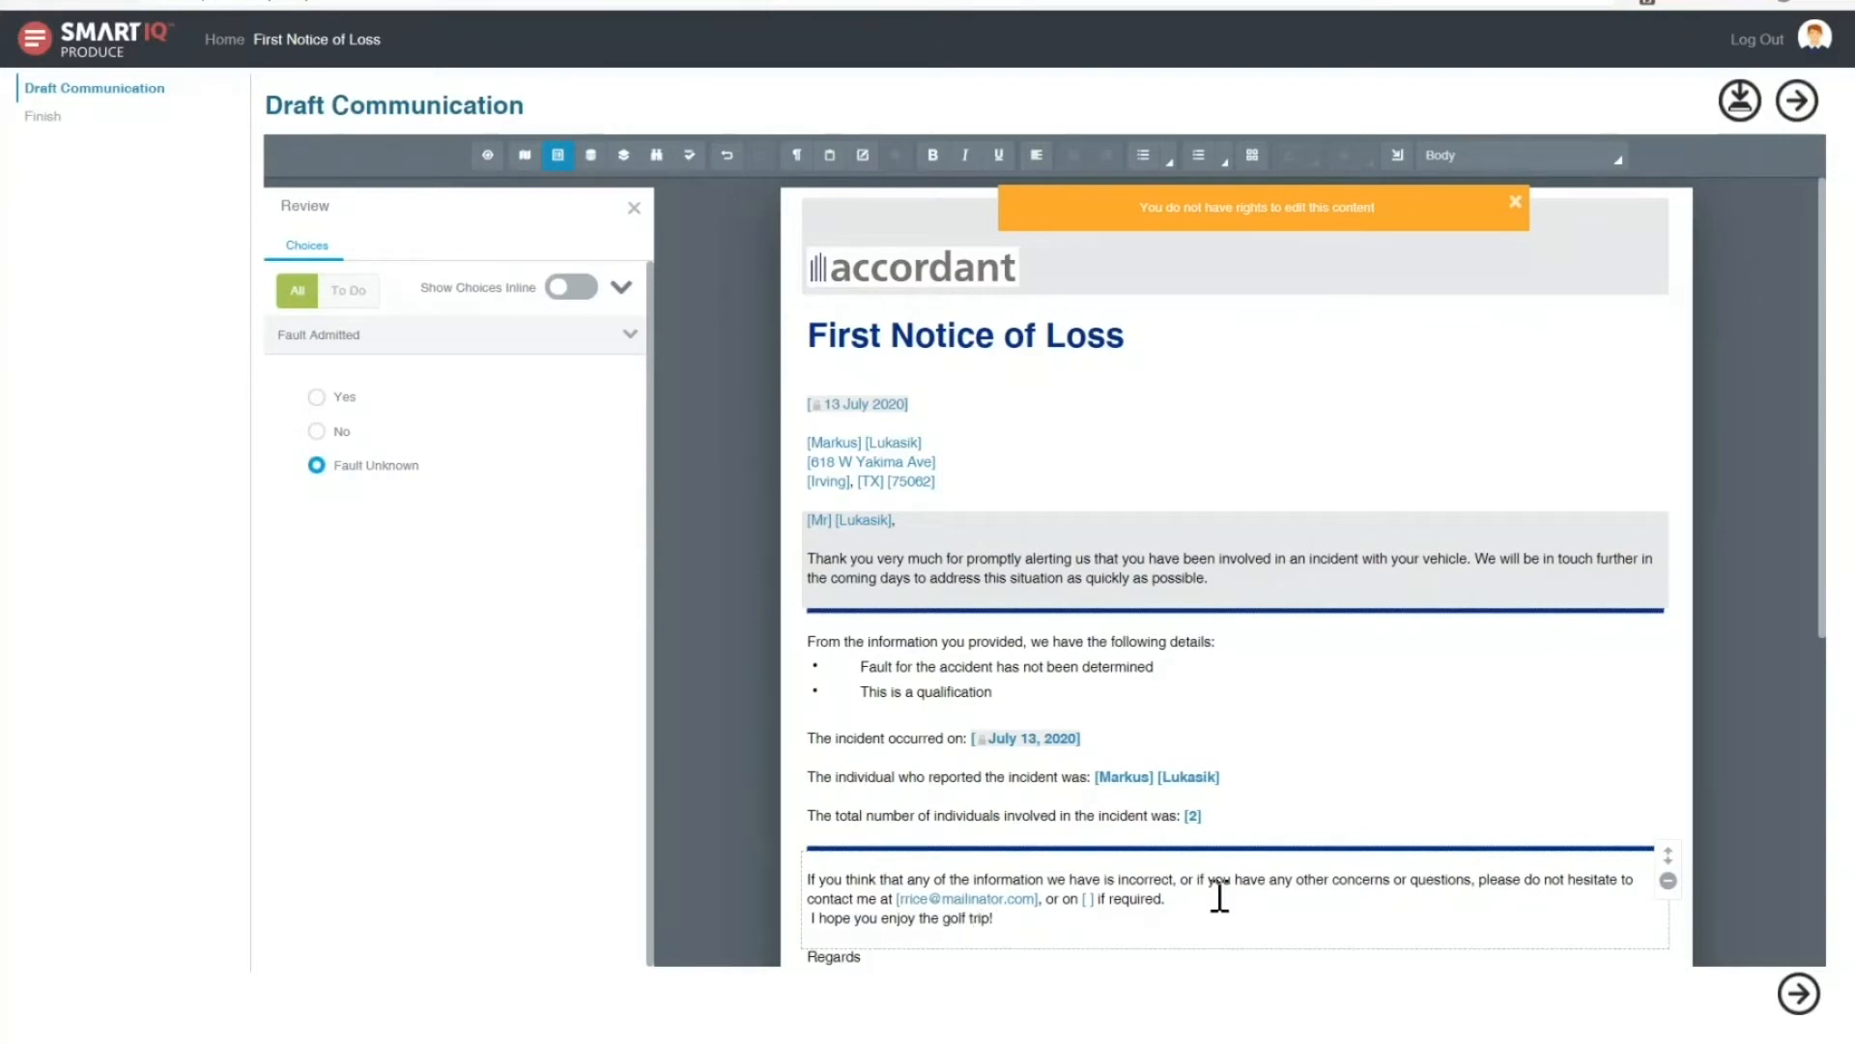
{"action": "scroll", "scroll_direction": "down", "scroll_amount": 3}
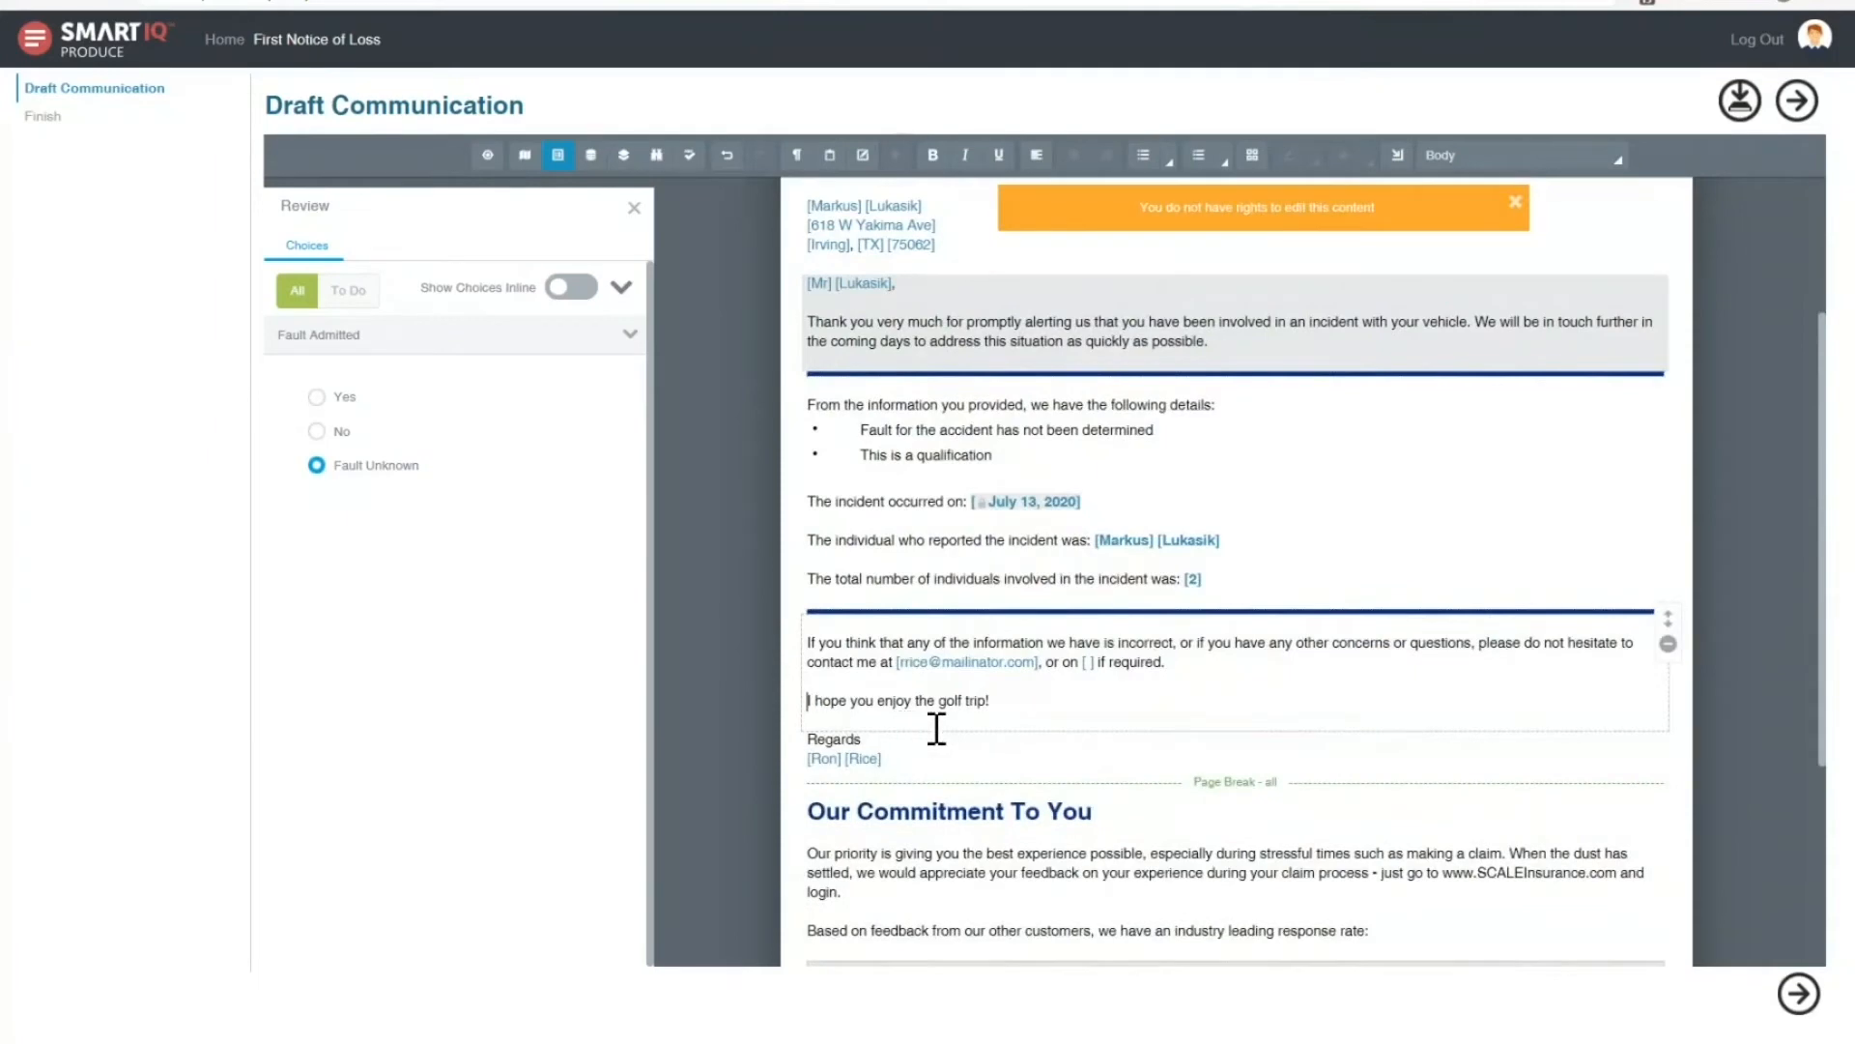
{"action": "scroll", "scroll_direction": "down", "scroll_amount": 3}
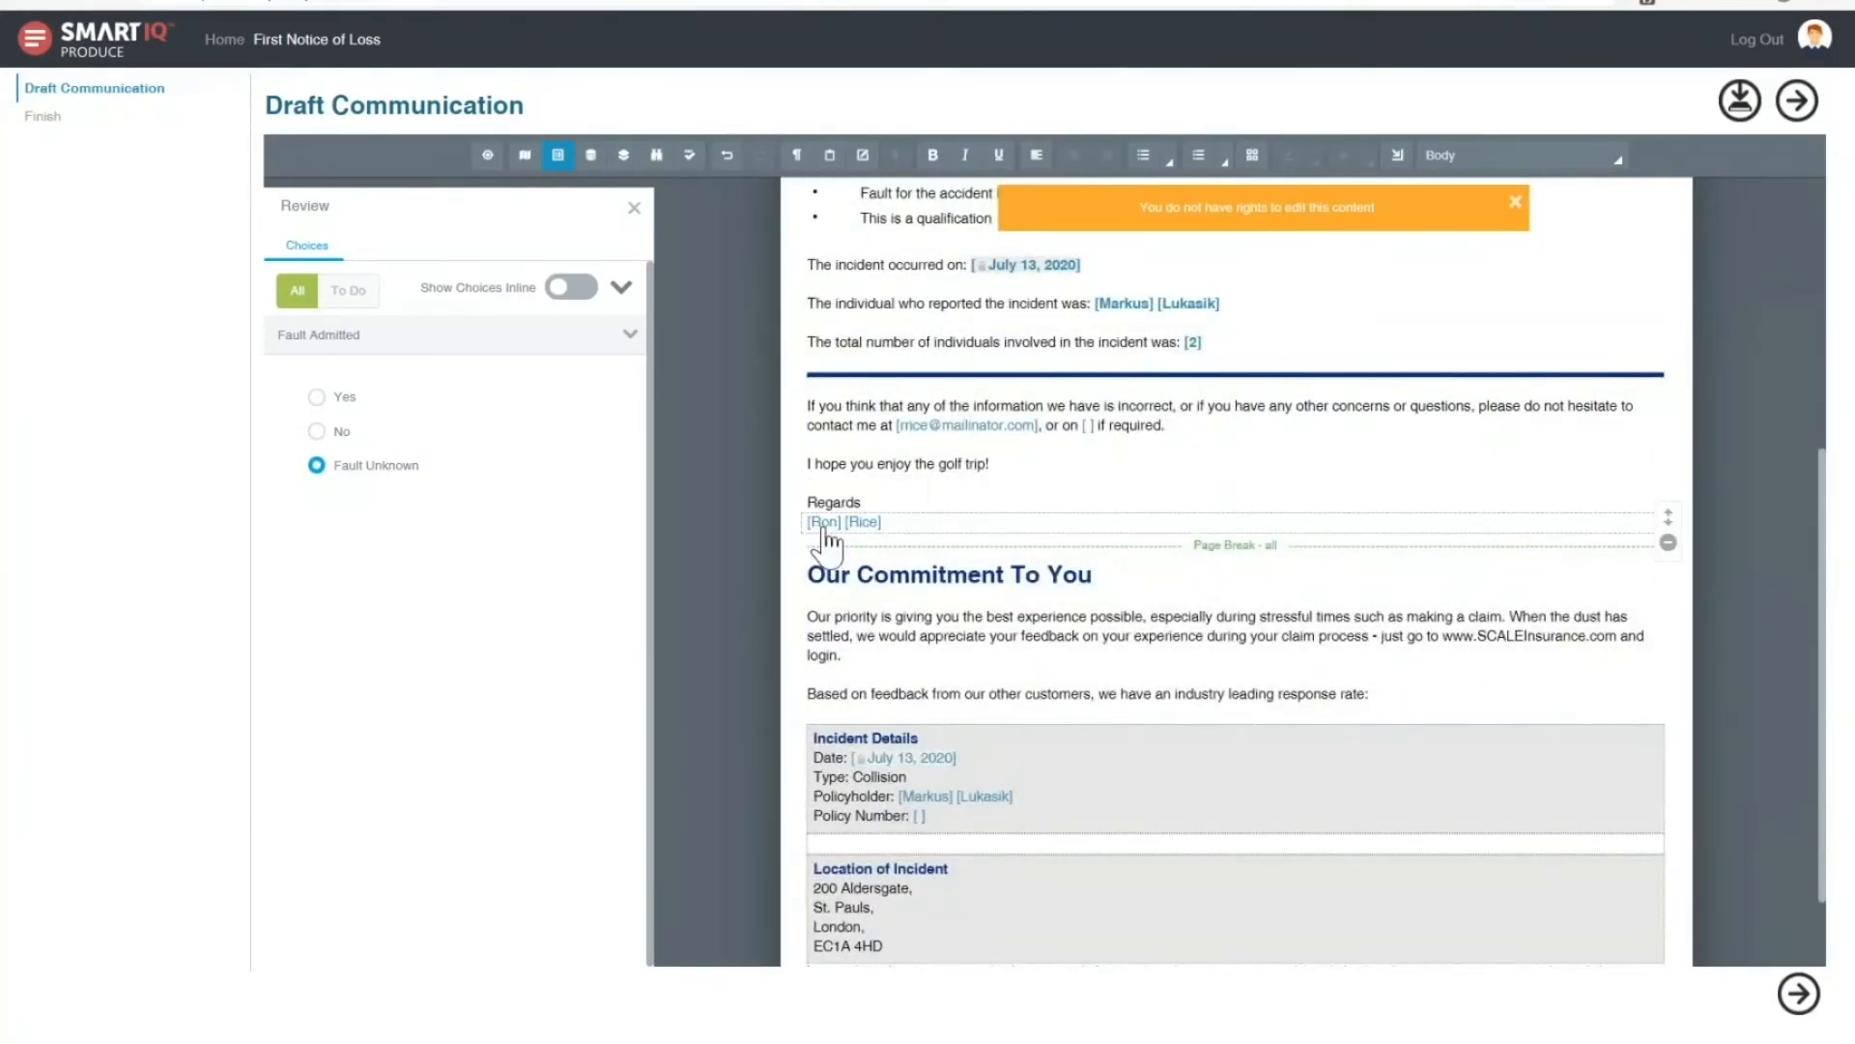
{"action": "scroll", "scroll_direction": "down", "scroll_amount": 3}
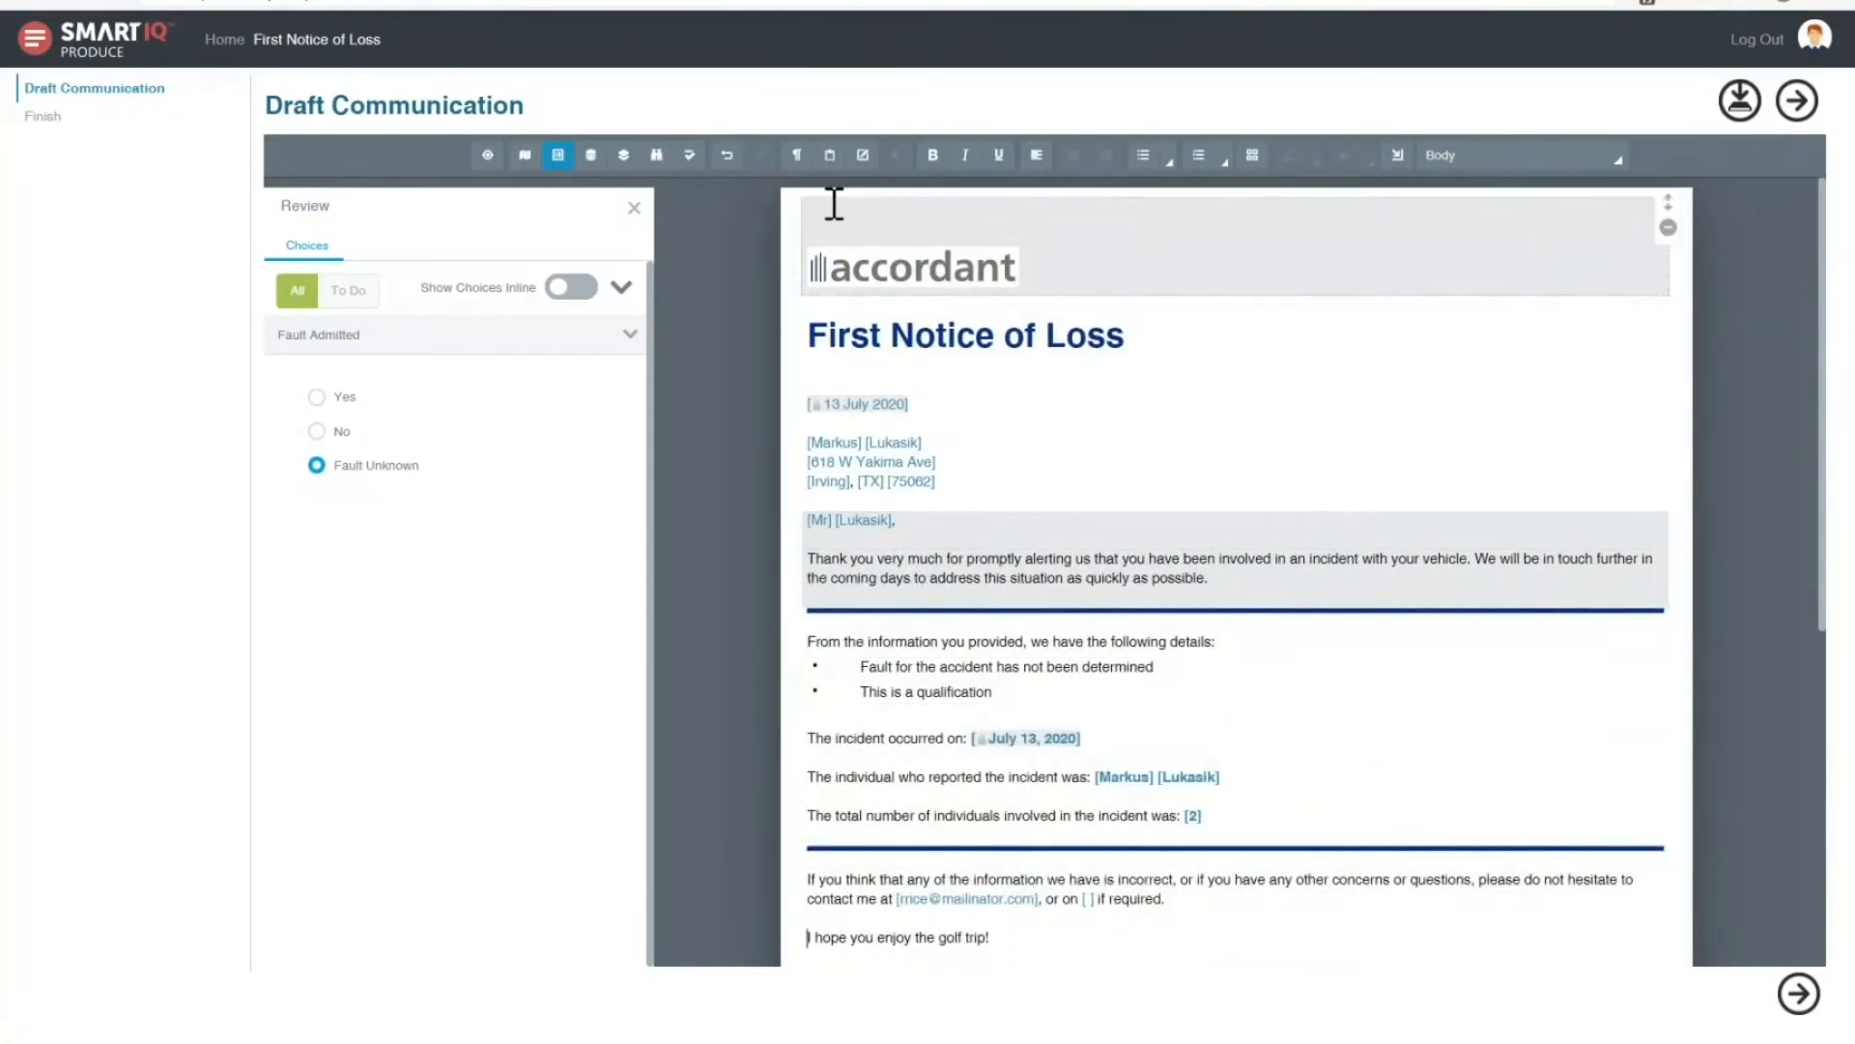
{"action": "mouse_move", "coordinate": [864, 154]}
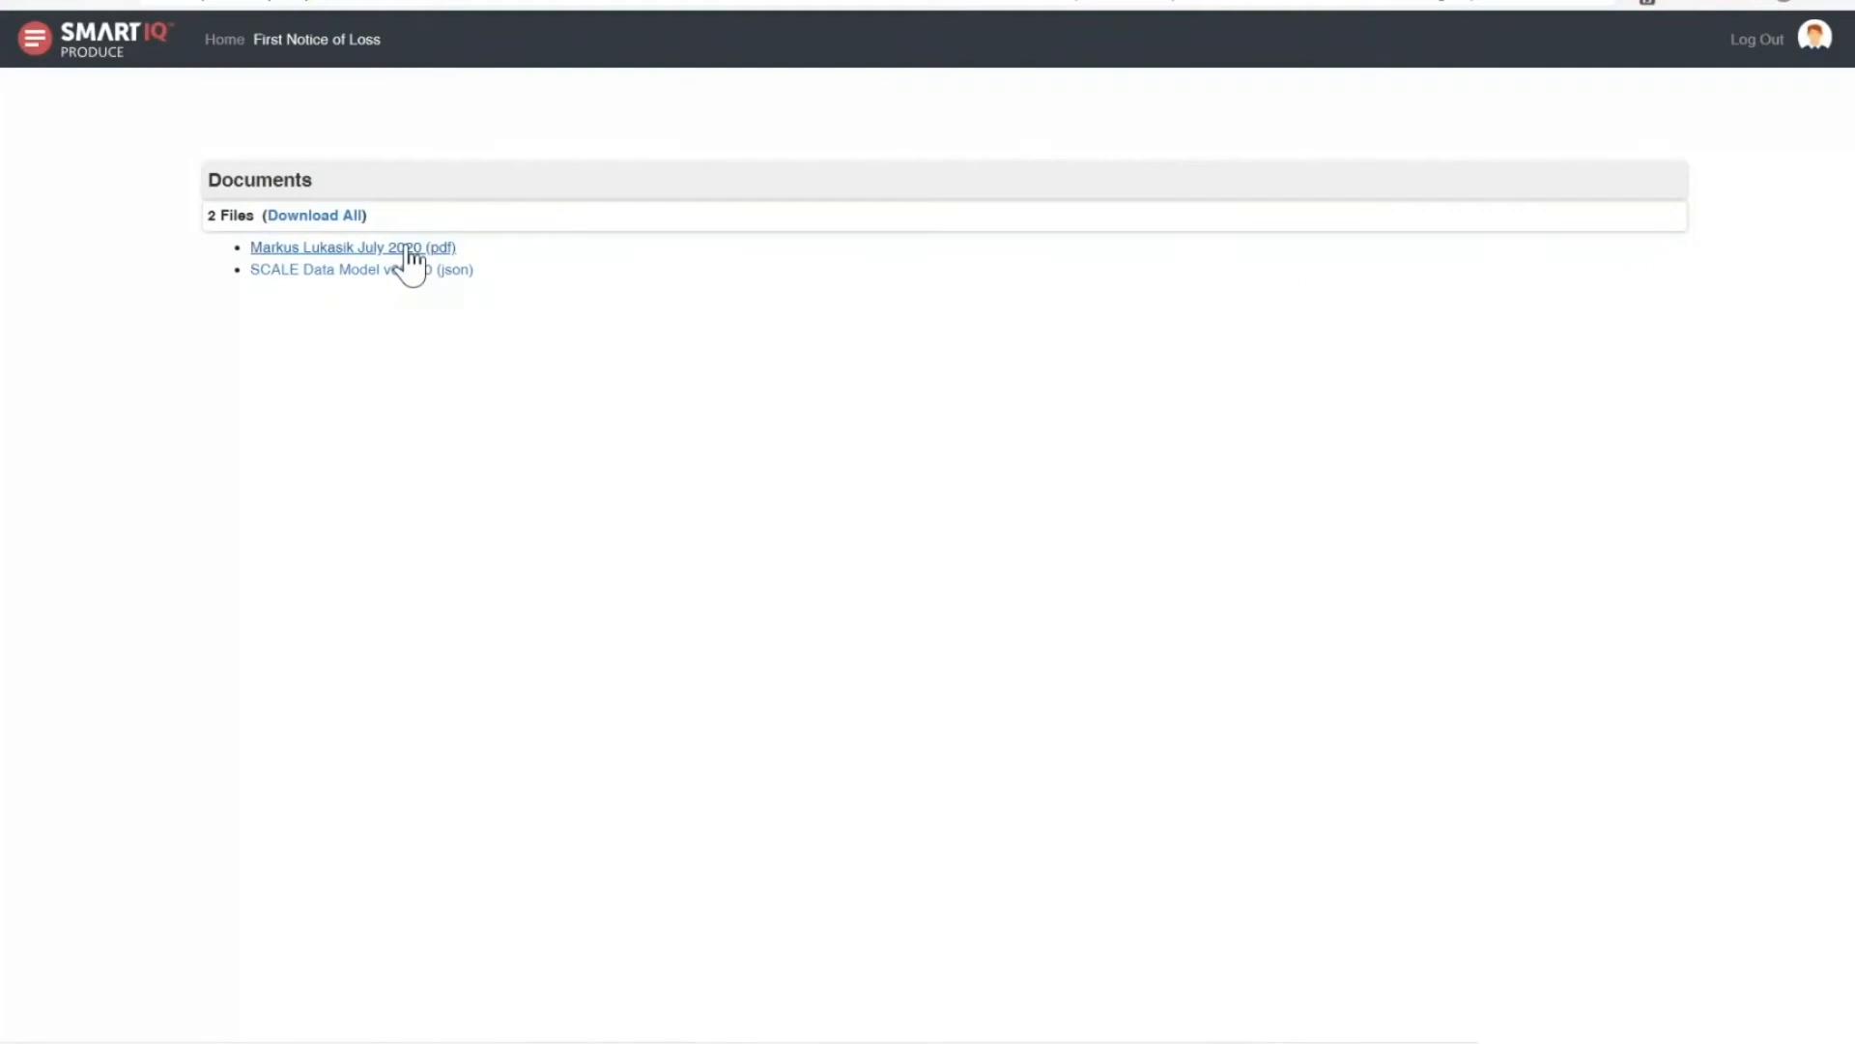
{"action": "left_click", "coordinate": [352, 247]}
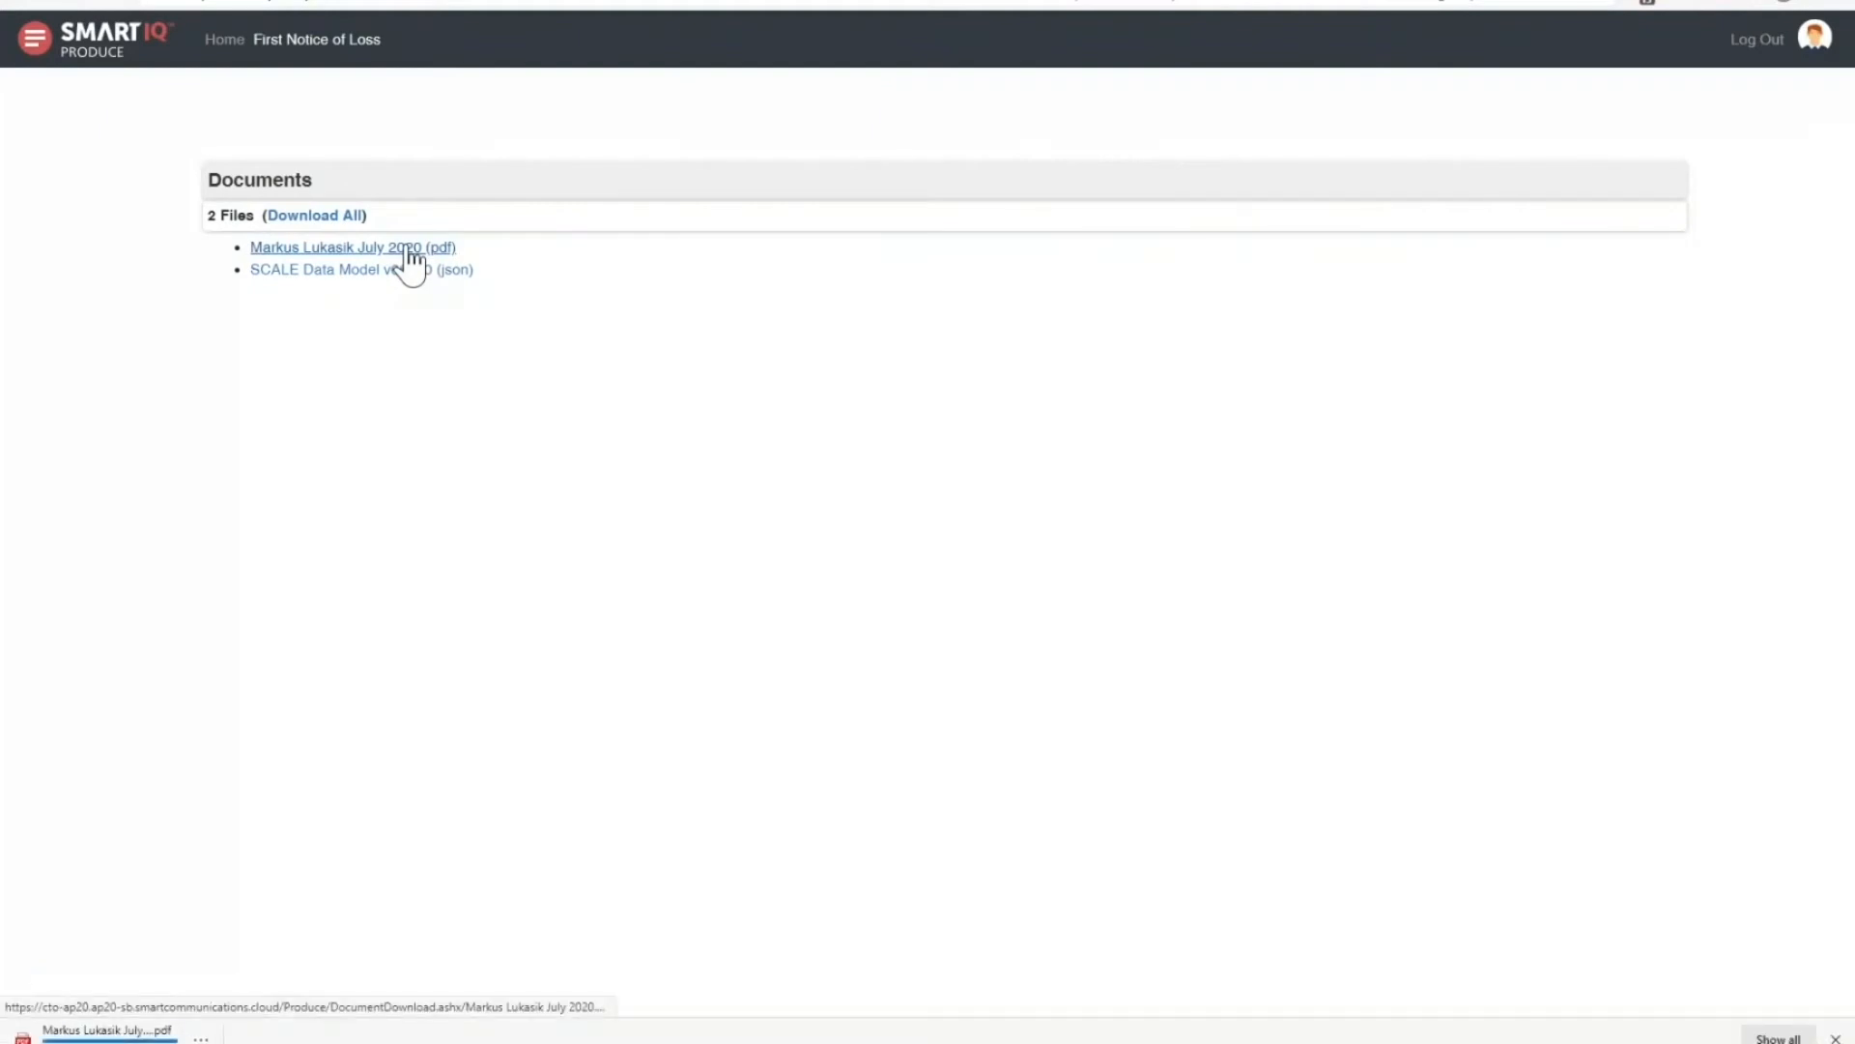
{"action": "left_click", "coordinate": [351, 247]}
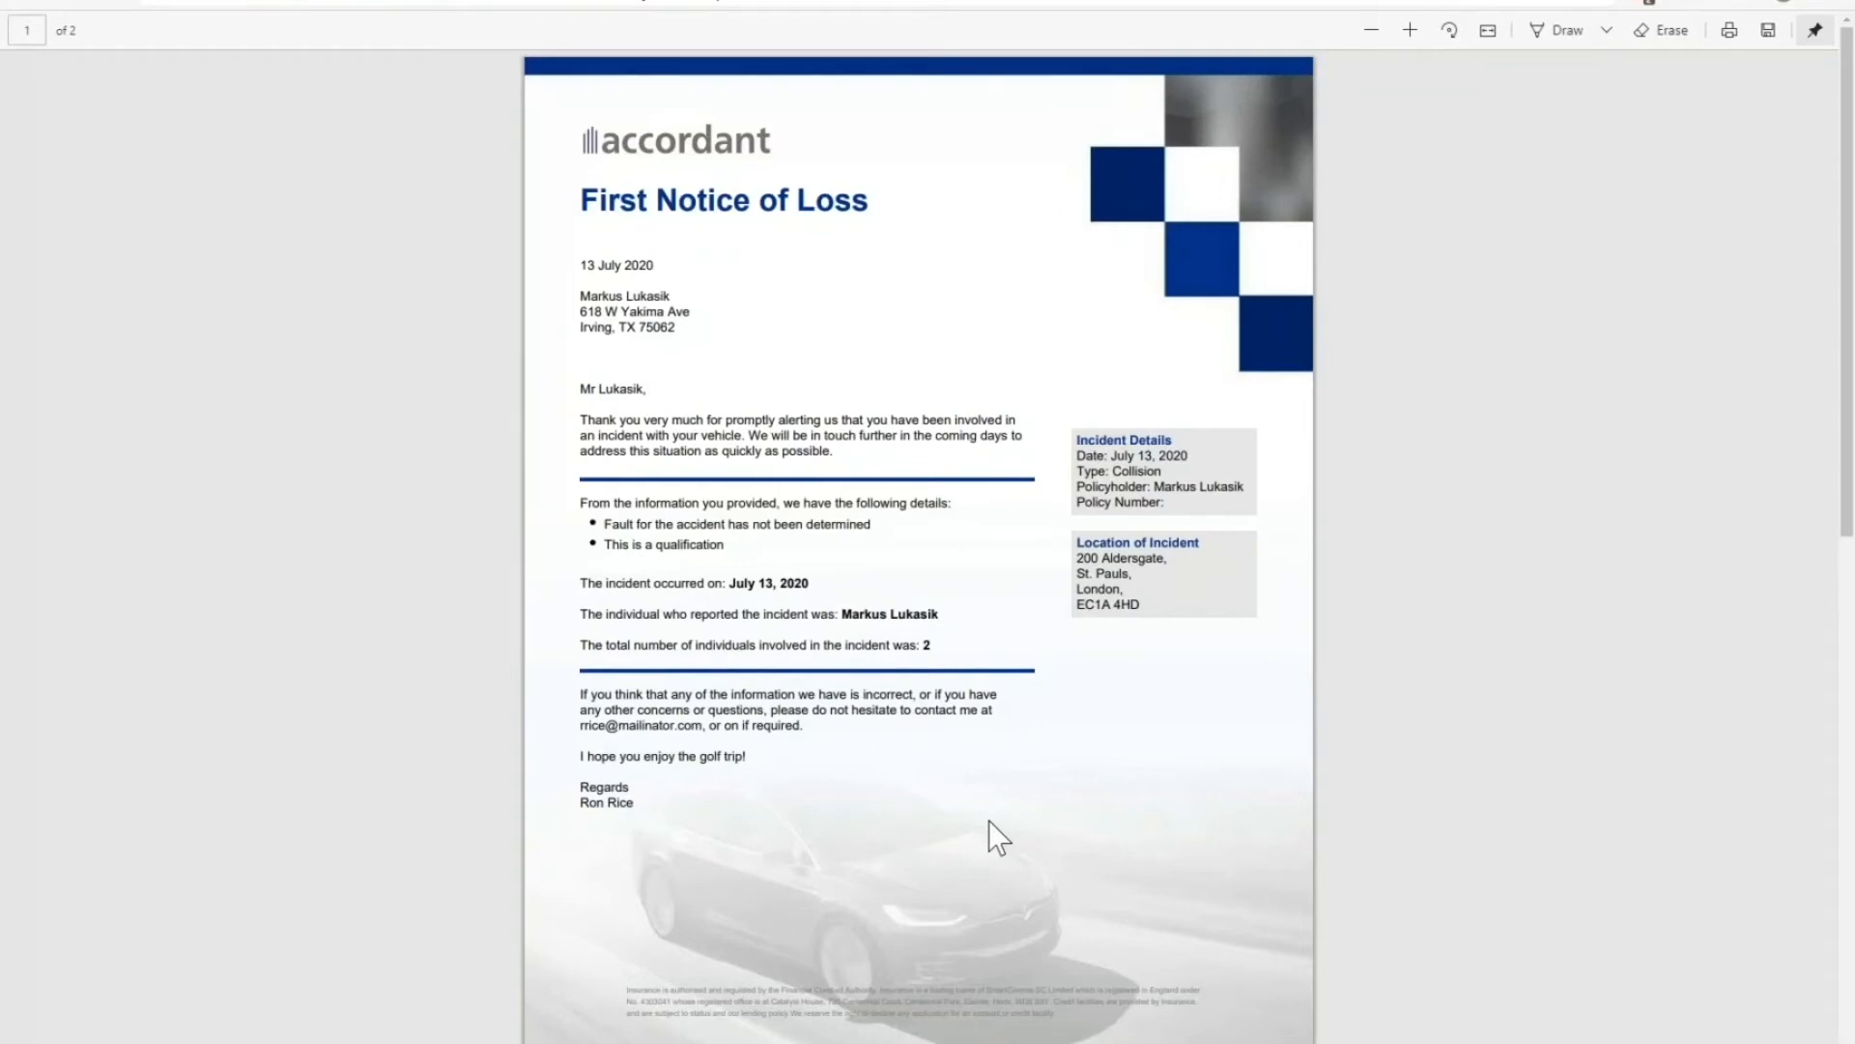
{"action": "mouse_move", "coordinate": [690, 373]}
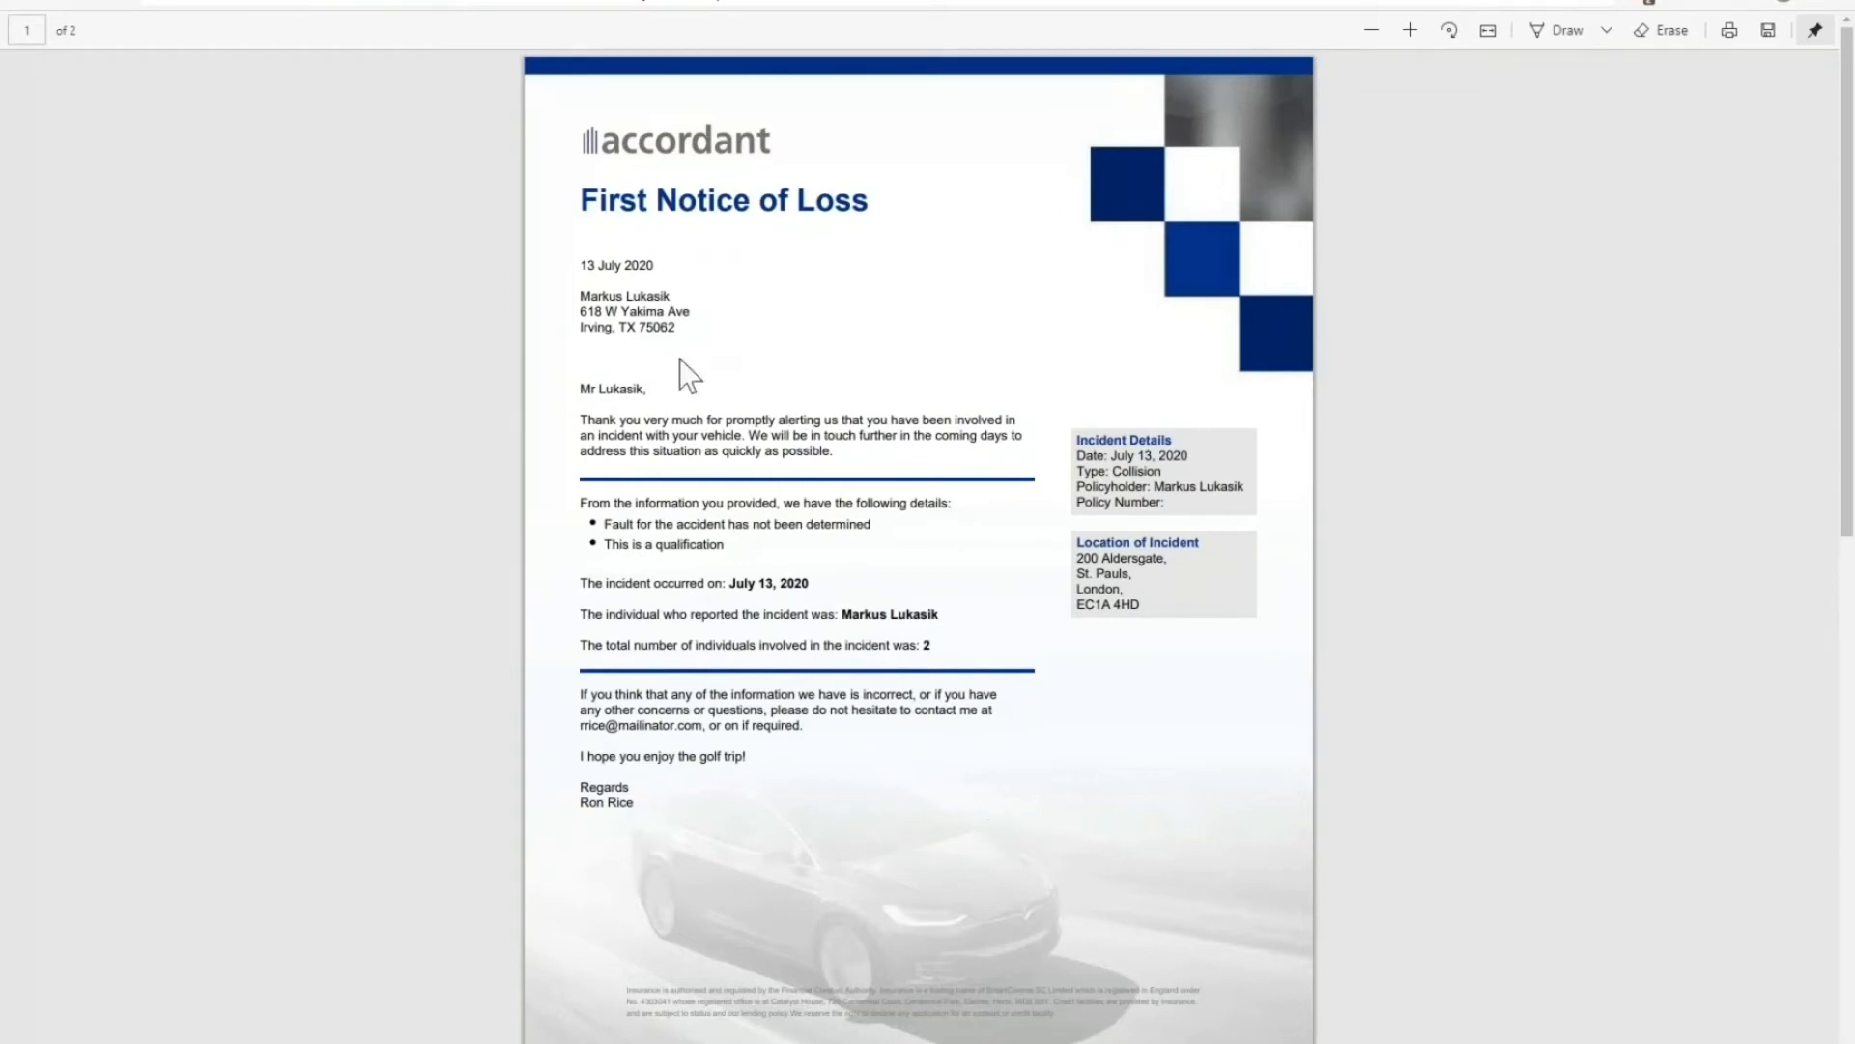
{"action": "scroll", "scroll_direction": "down", "scroll_amount": 3}
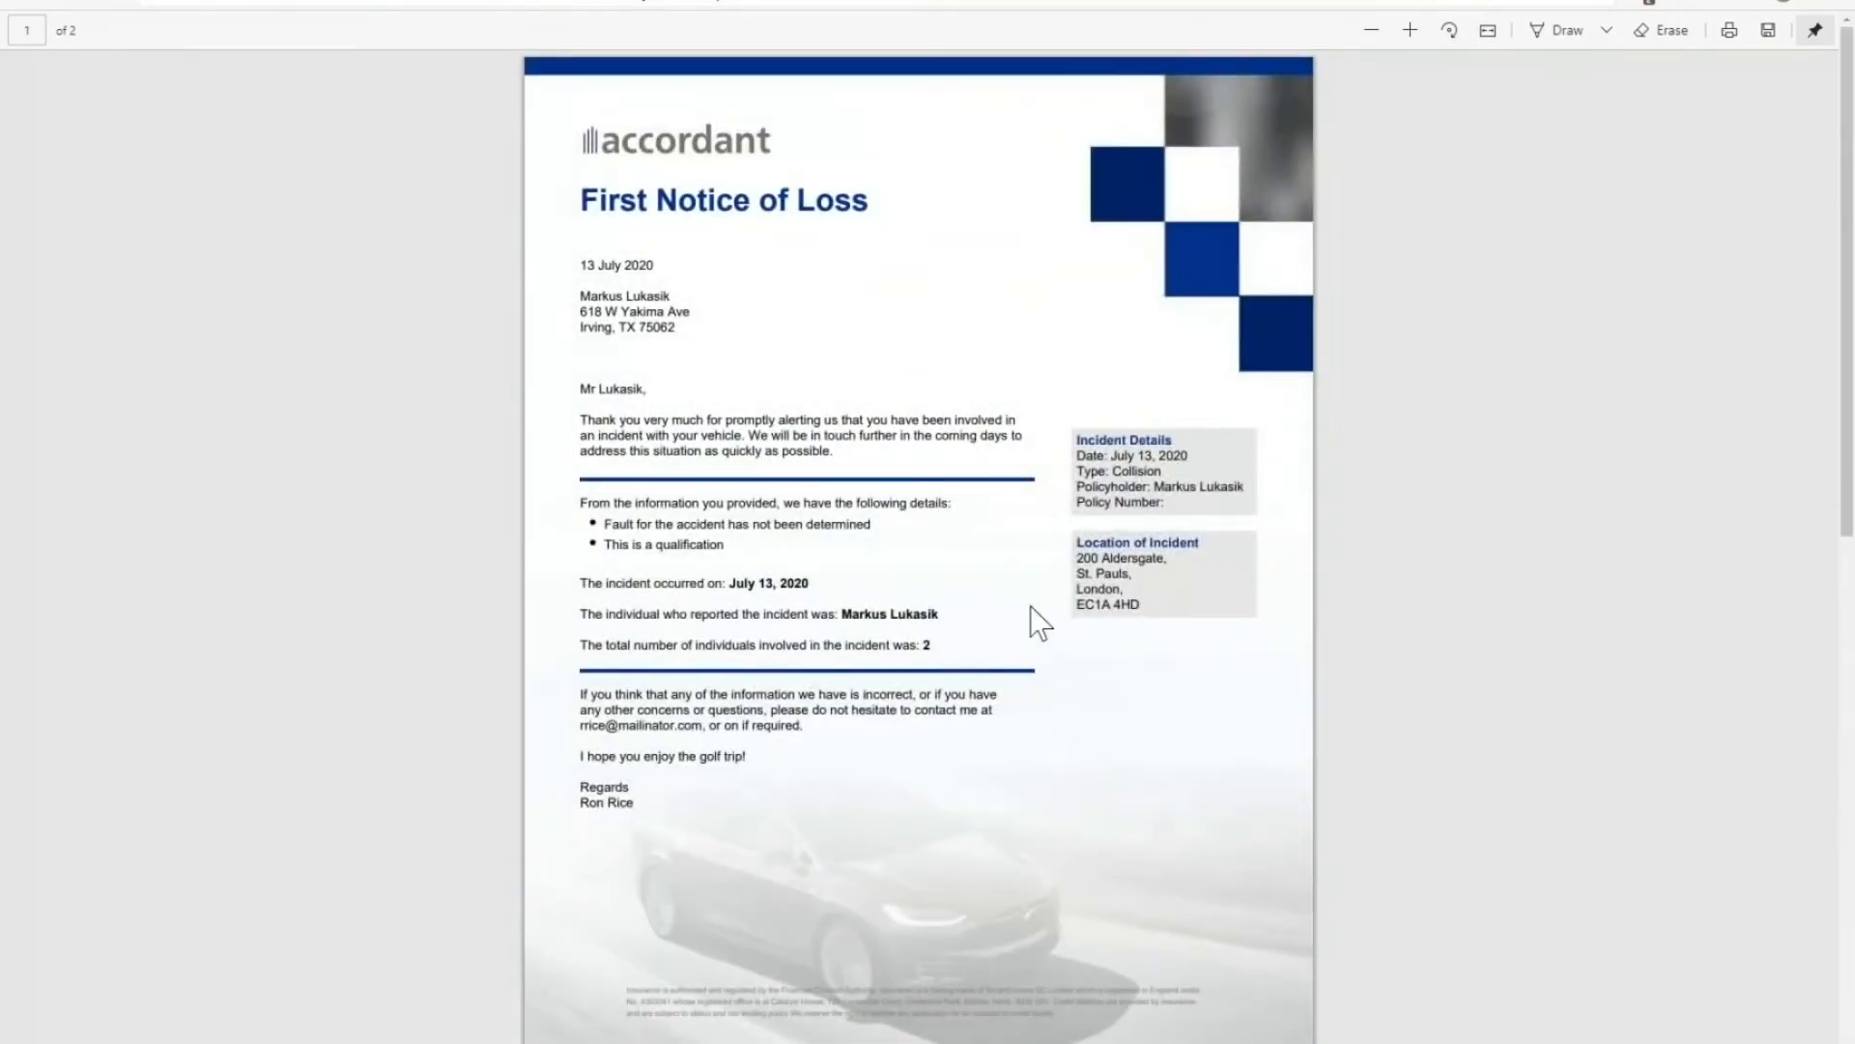
{"action": "mouse_move", "coordinate": [970, 564]}
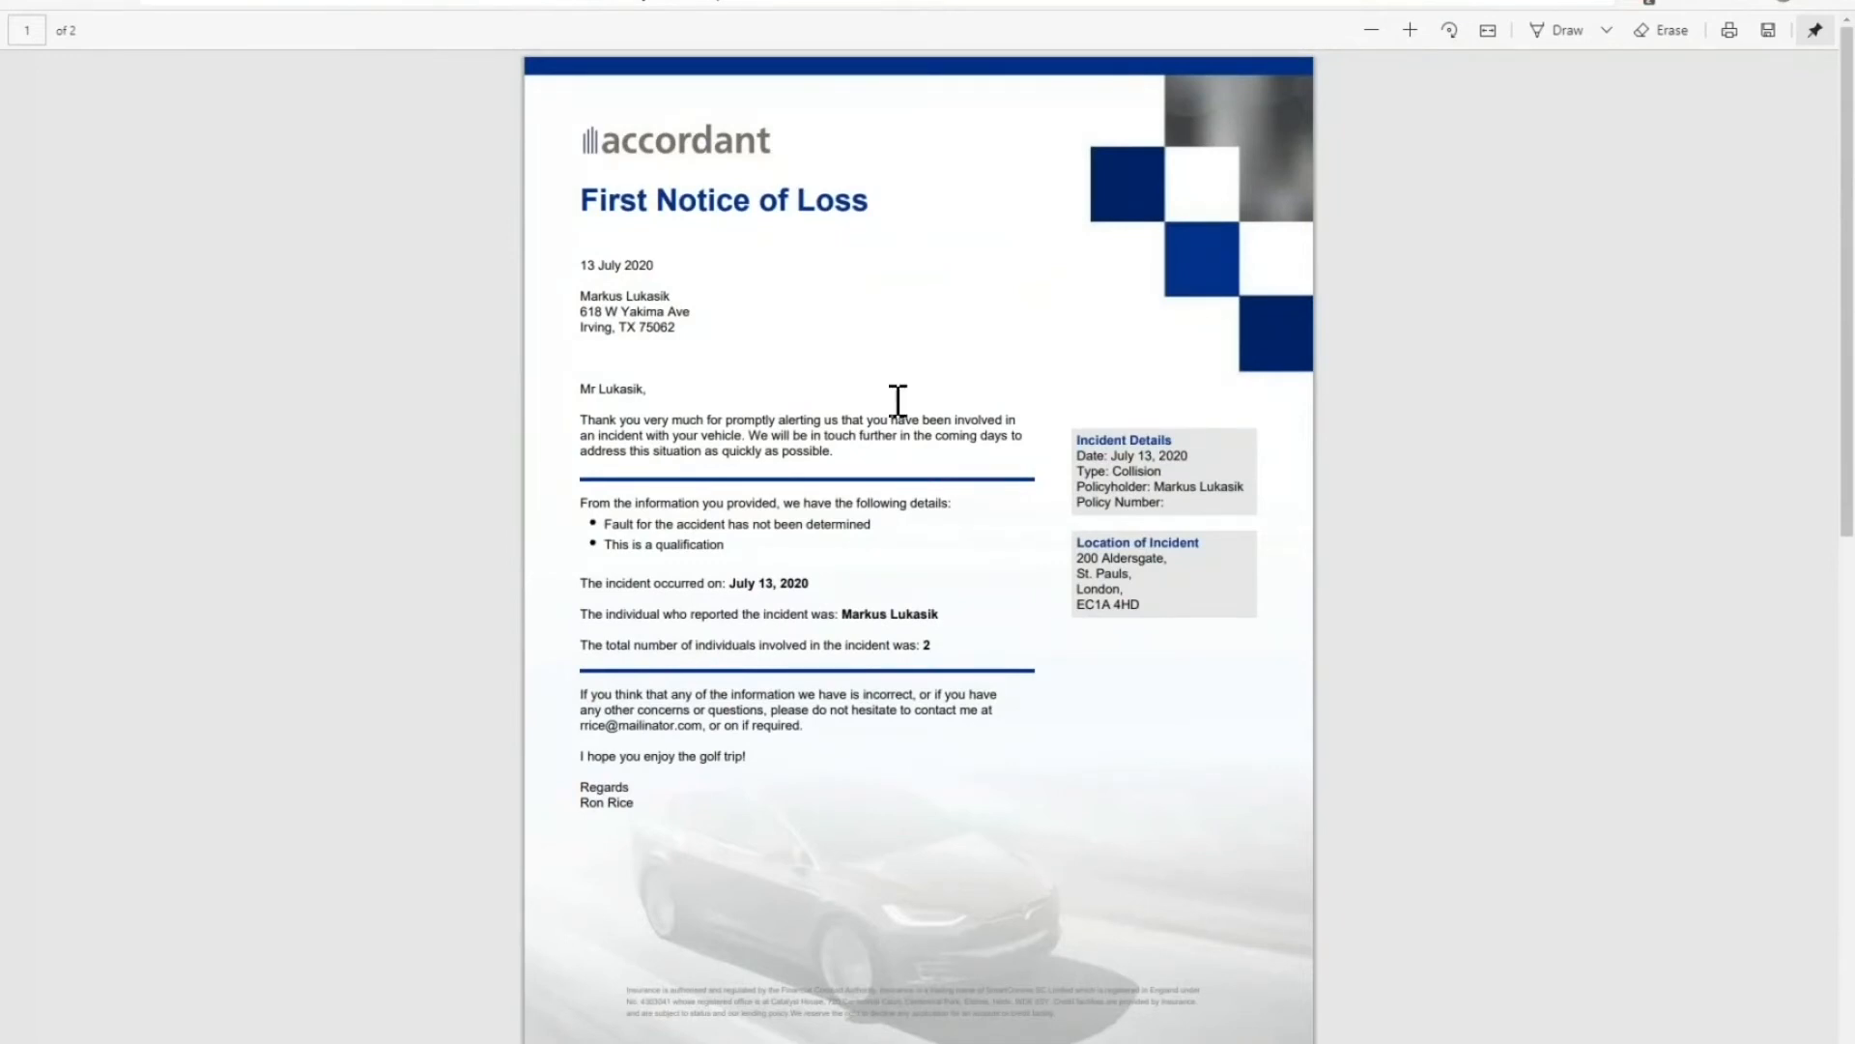
{"action": "mouse_move", "coordinate": [876, 396]}
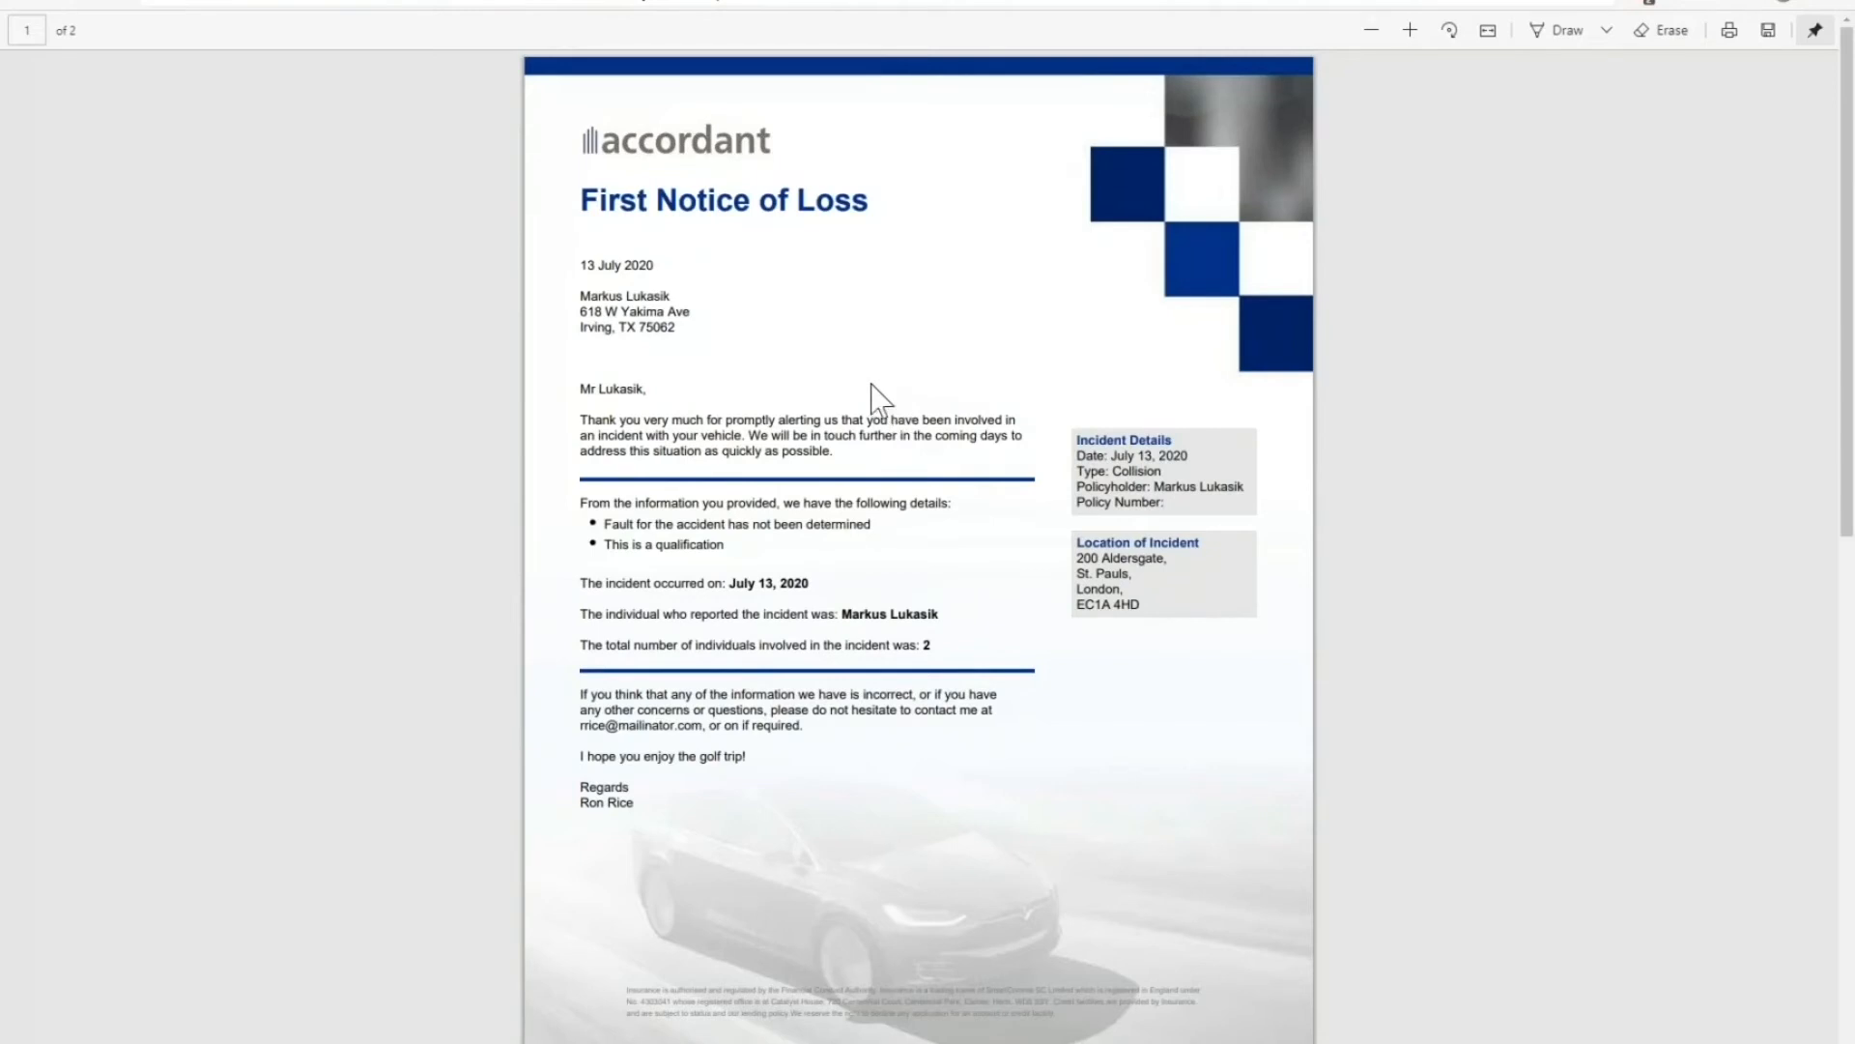
{"action": "mouse_move", "coordinate": [348, 146]}
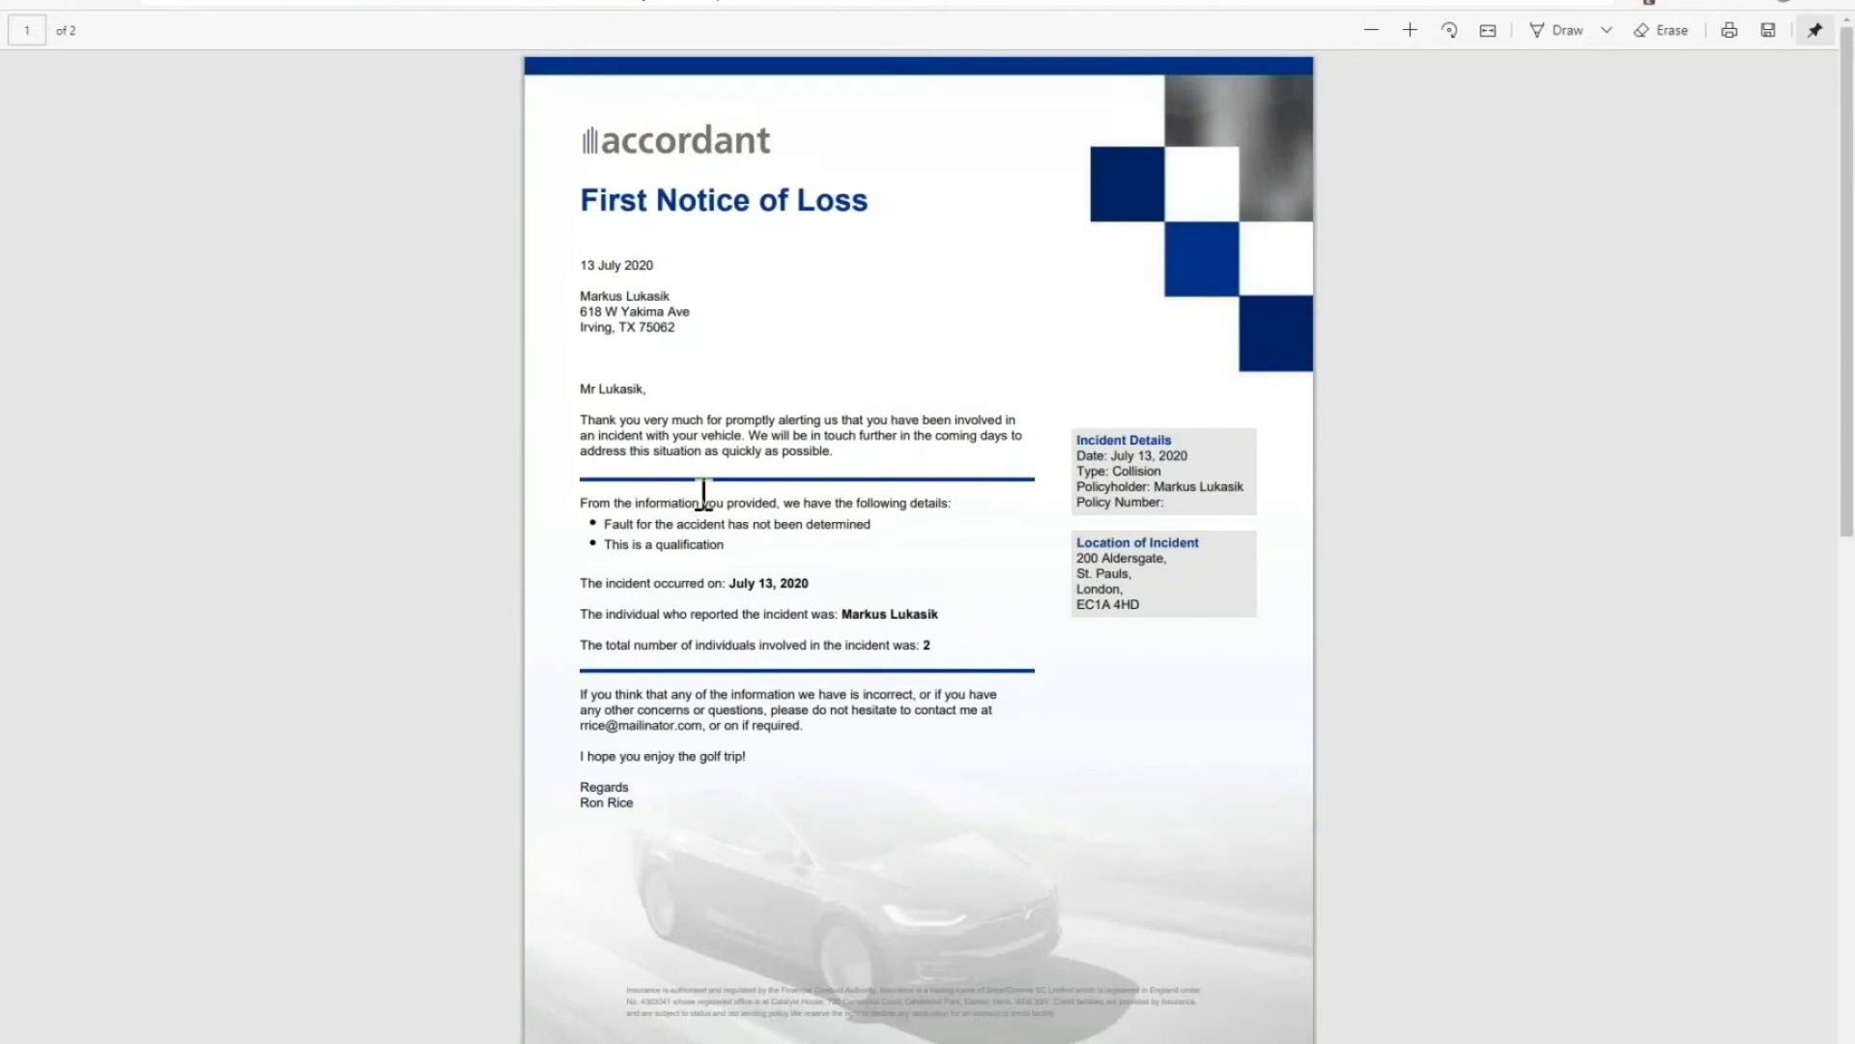
{"action": "mouse_move", "coordinate": [92, 459]}
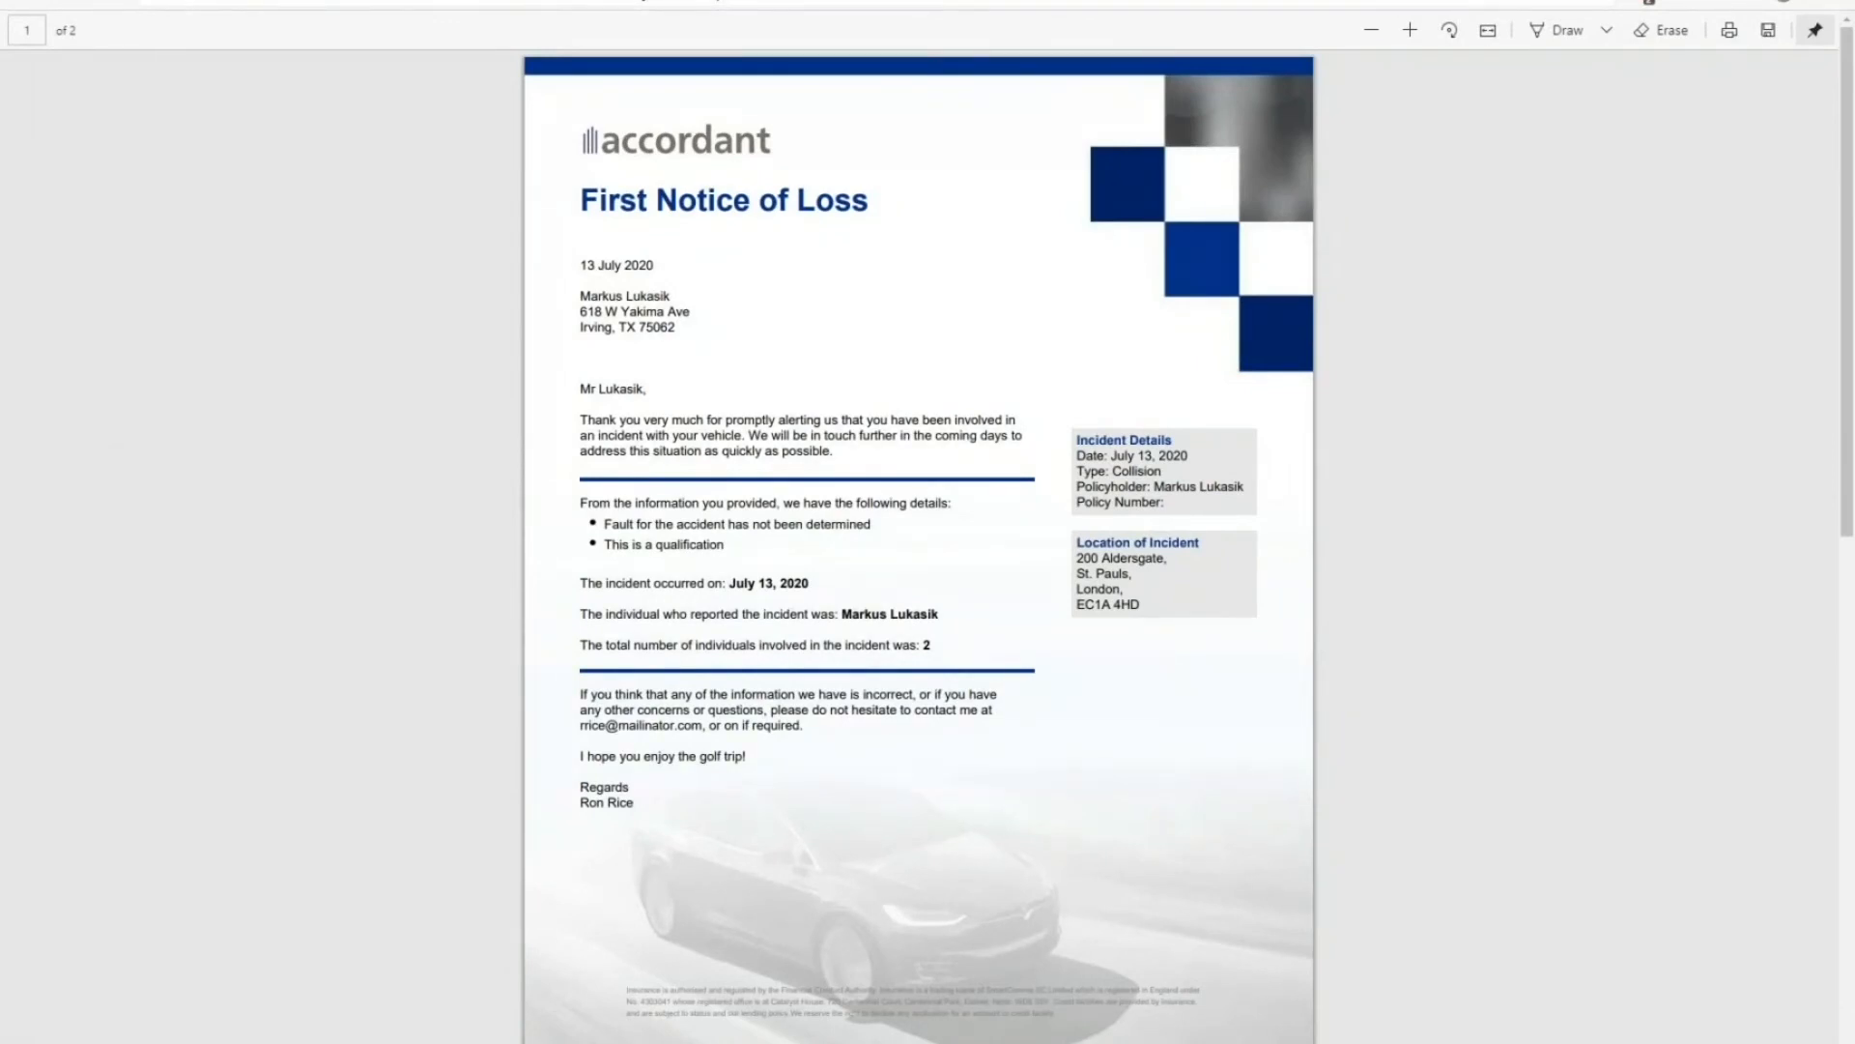
{"action": "mouse_move", "coordinate": [754, 595]}
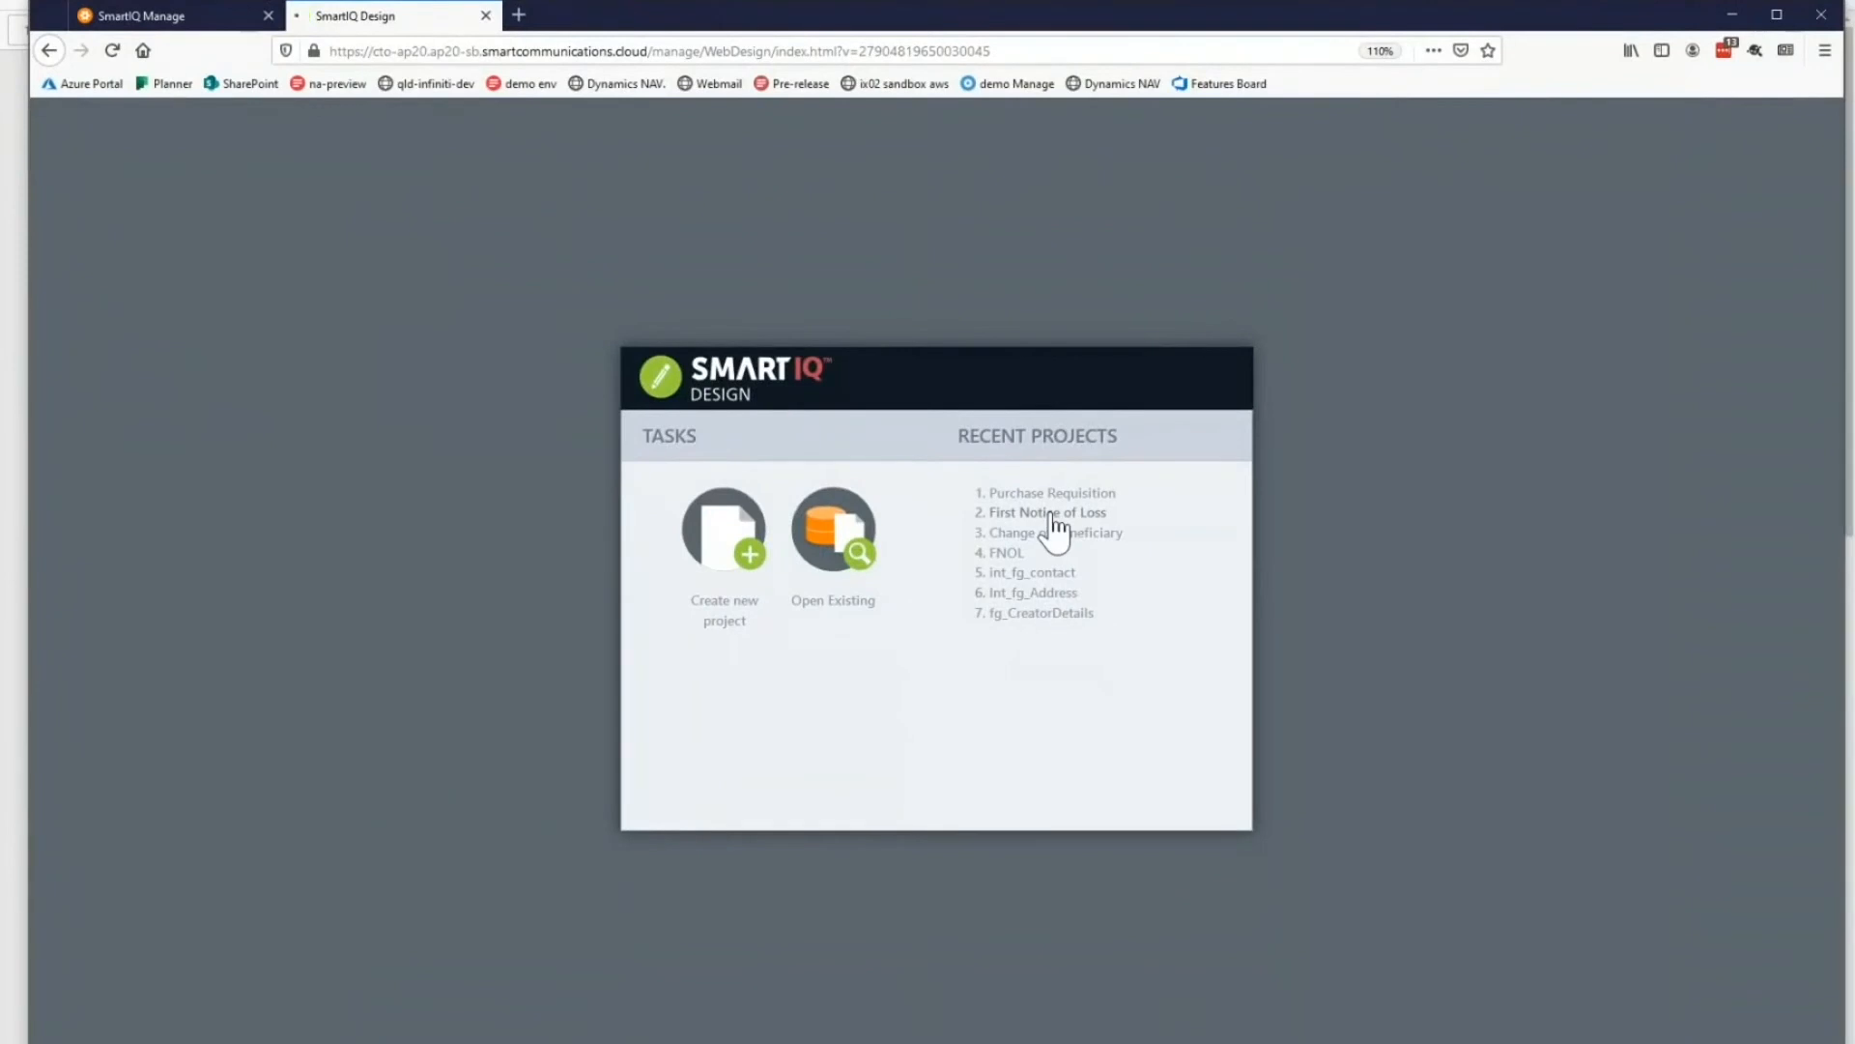
Step: Open the First Notice of Loss project from Recent Projects in SmartIQ Design
{"action": "left_click", "coordinate": [1045, 511]}
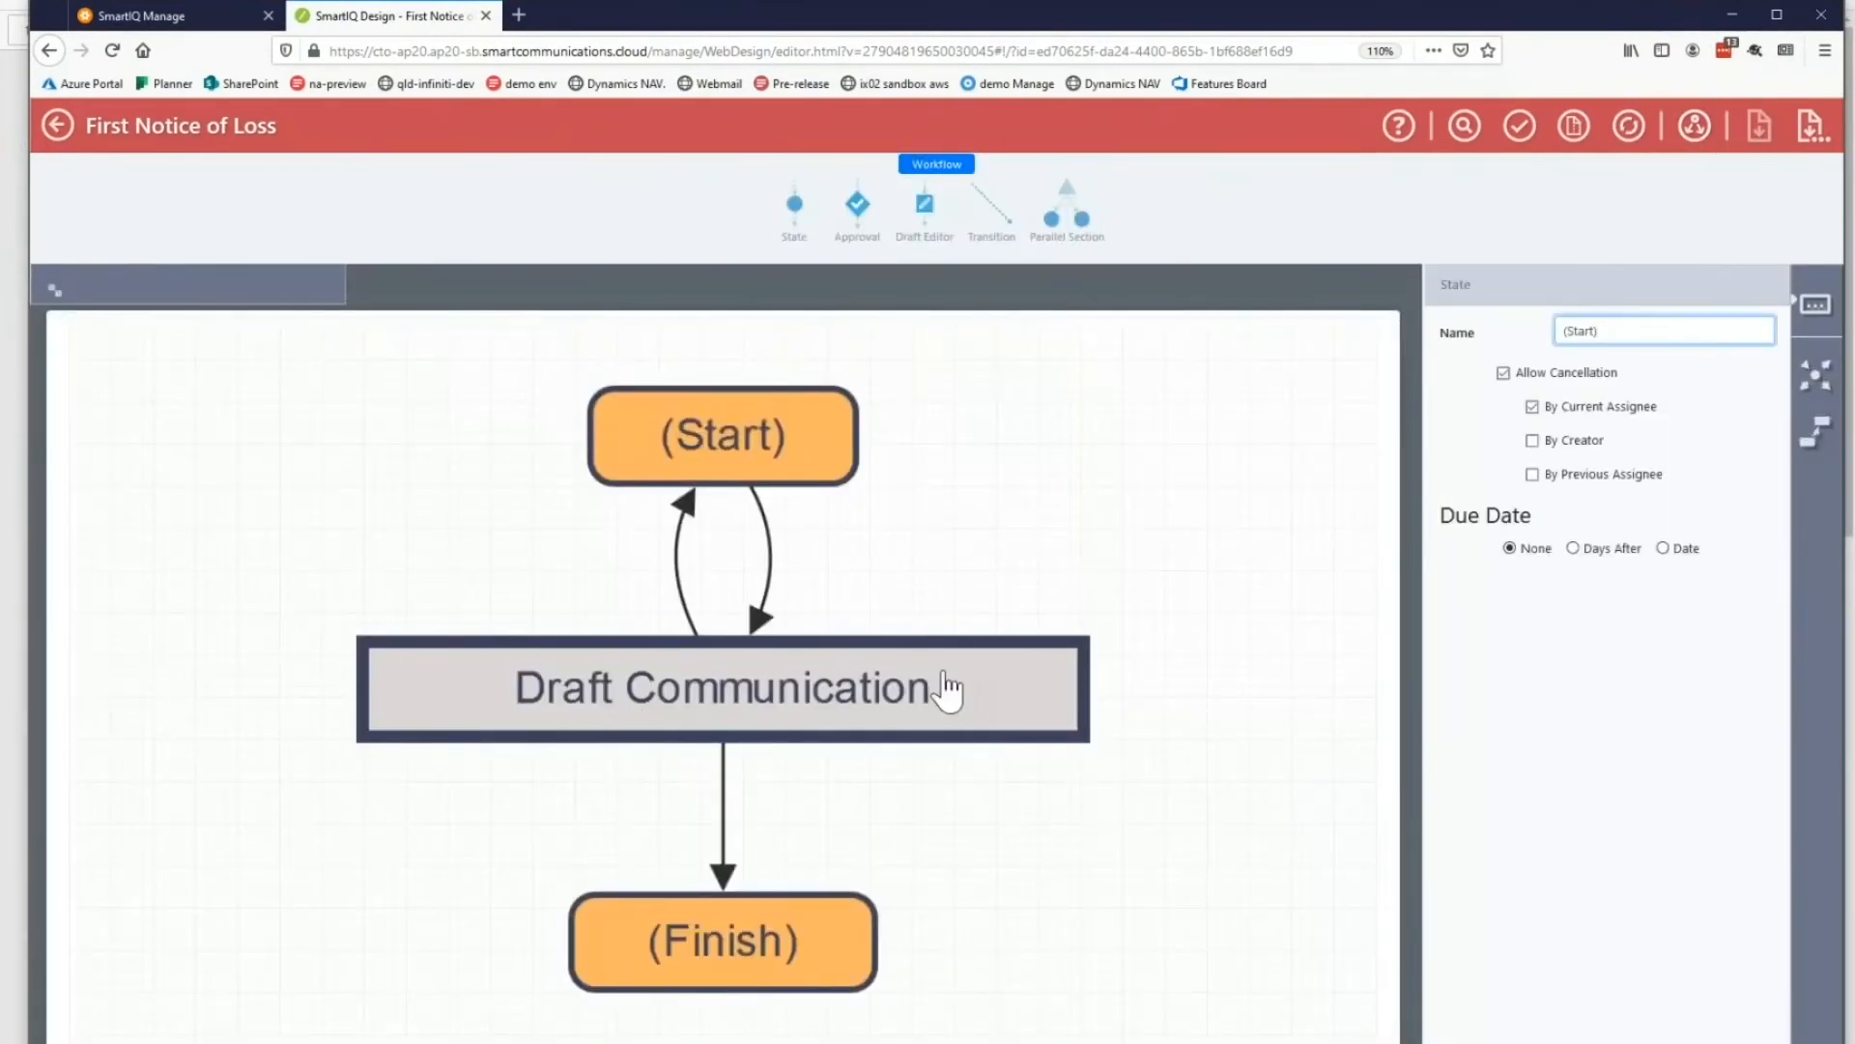
Step: Inspect the Draft Communication step's properties, then the Start-to-draft transition's settings
{"action": "left_click", "coordinate": [722, 687]}
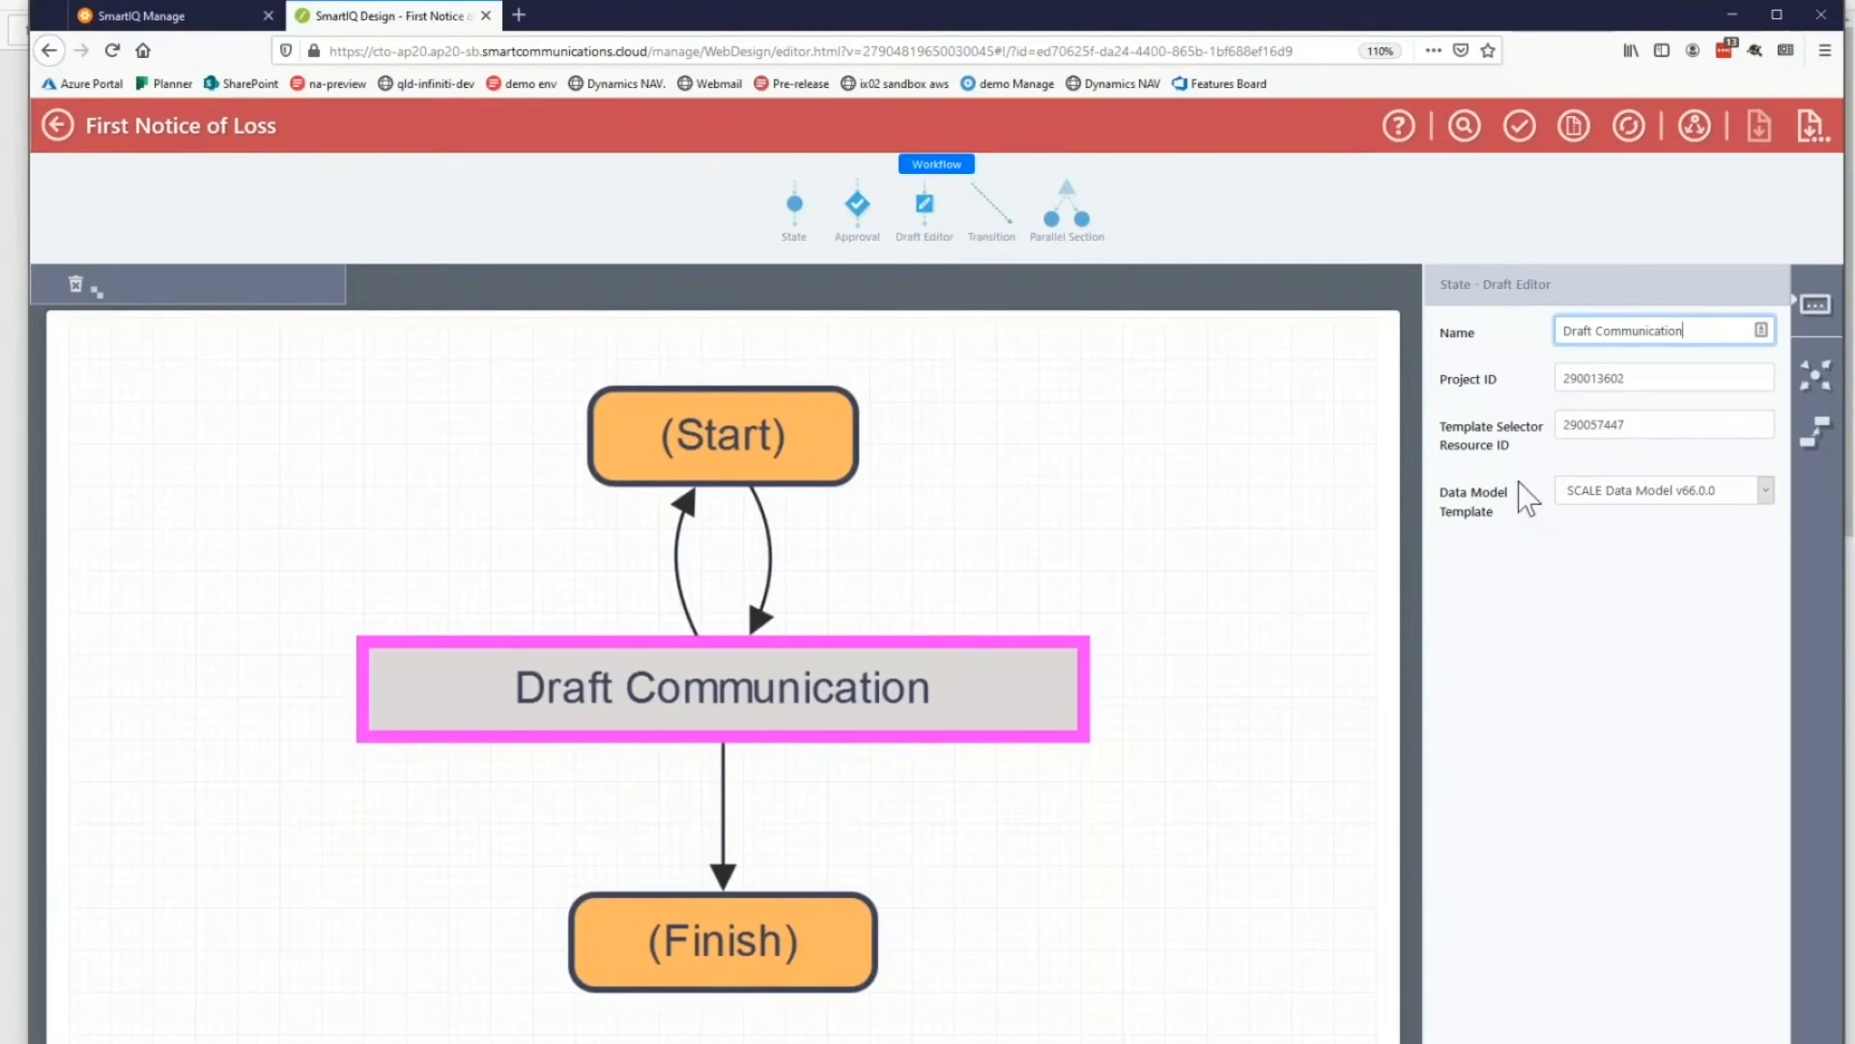
{"action": "mouse_move", "coordinate": [1533, 509]}
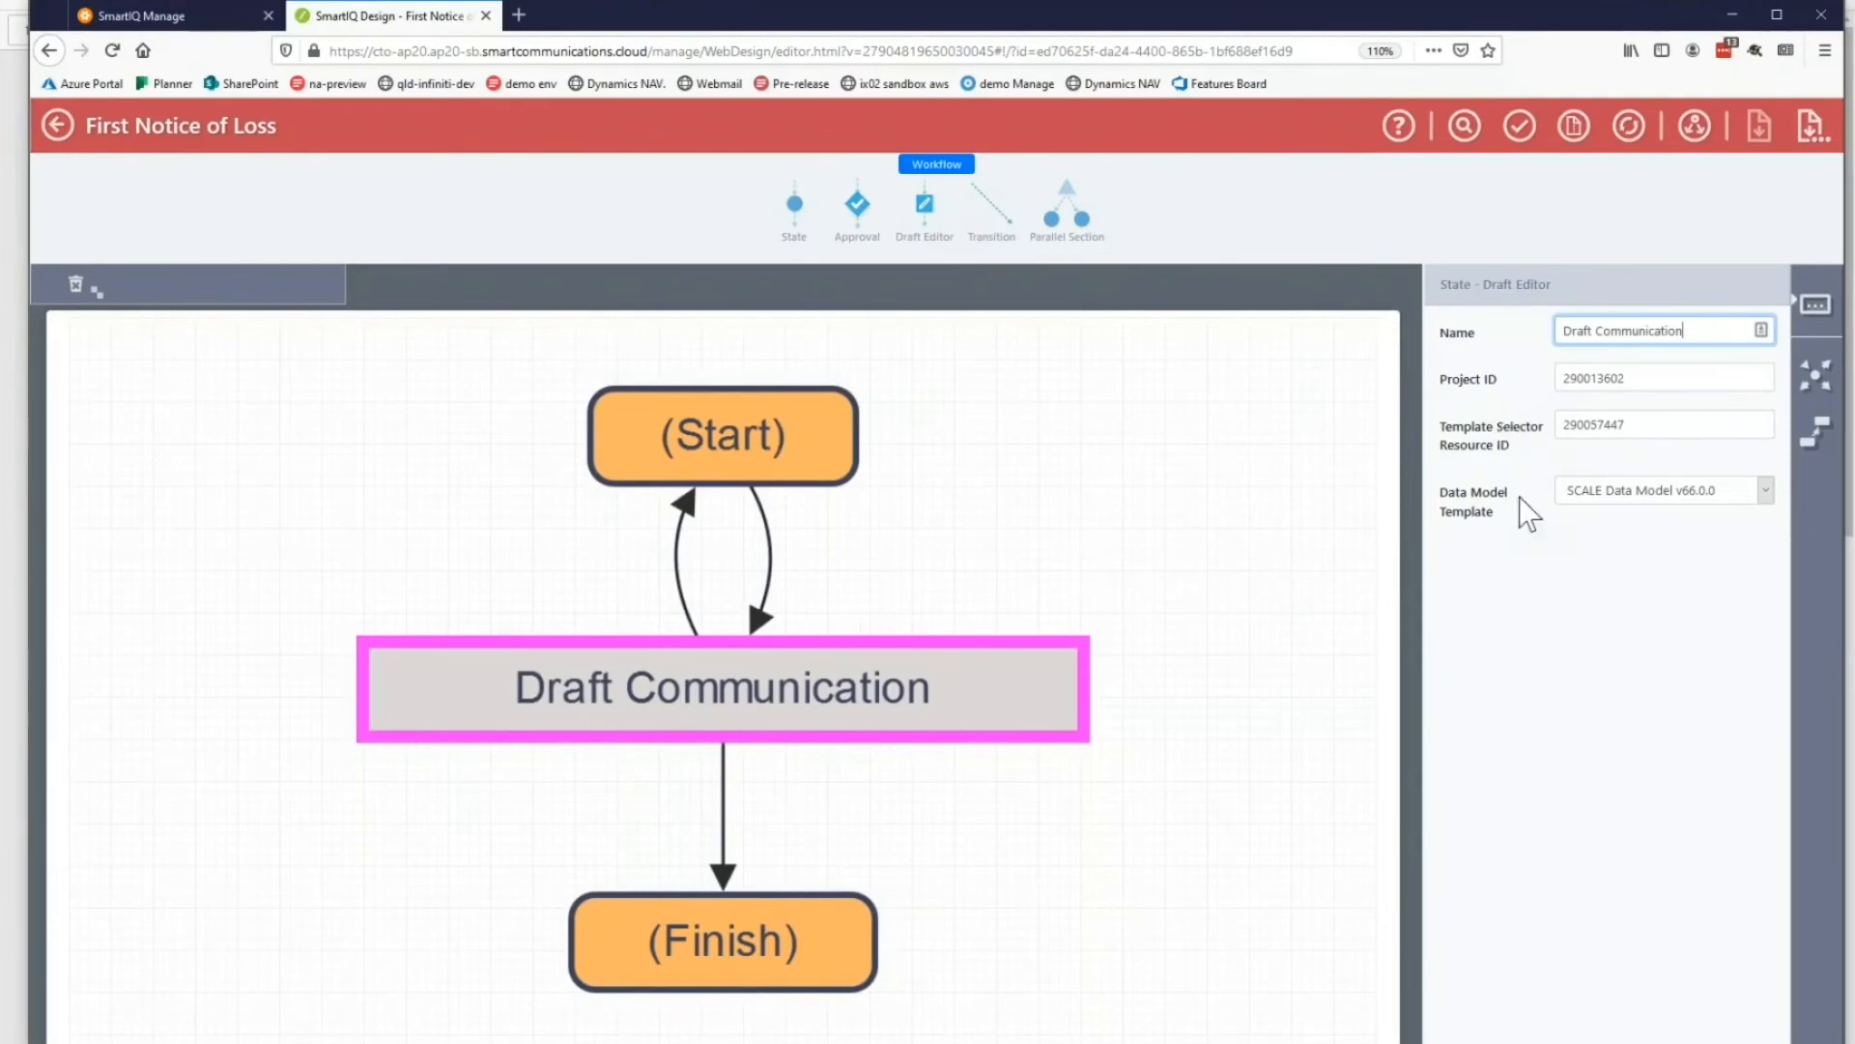
{"action": "mouse_move", "coordinate": [1555, 610]}
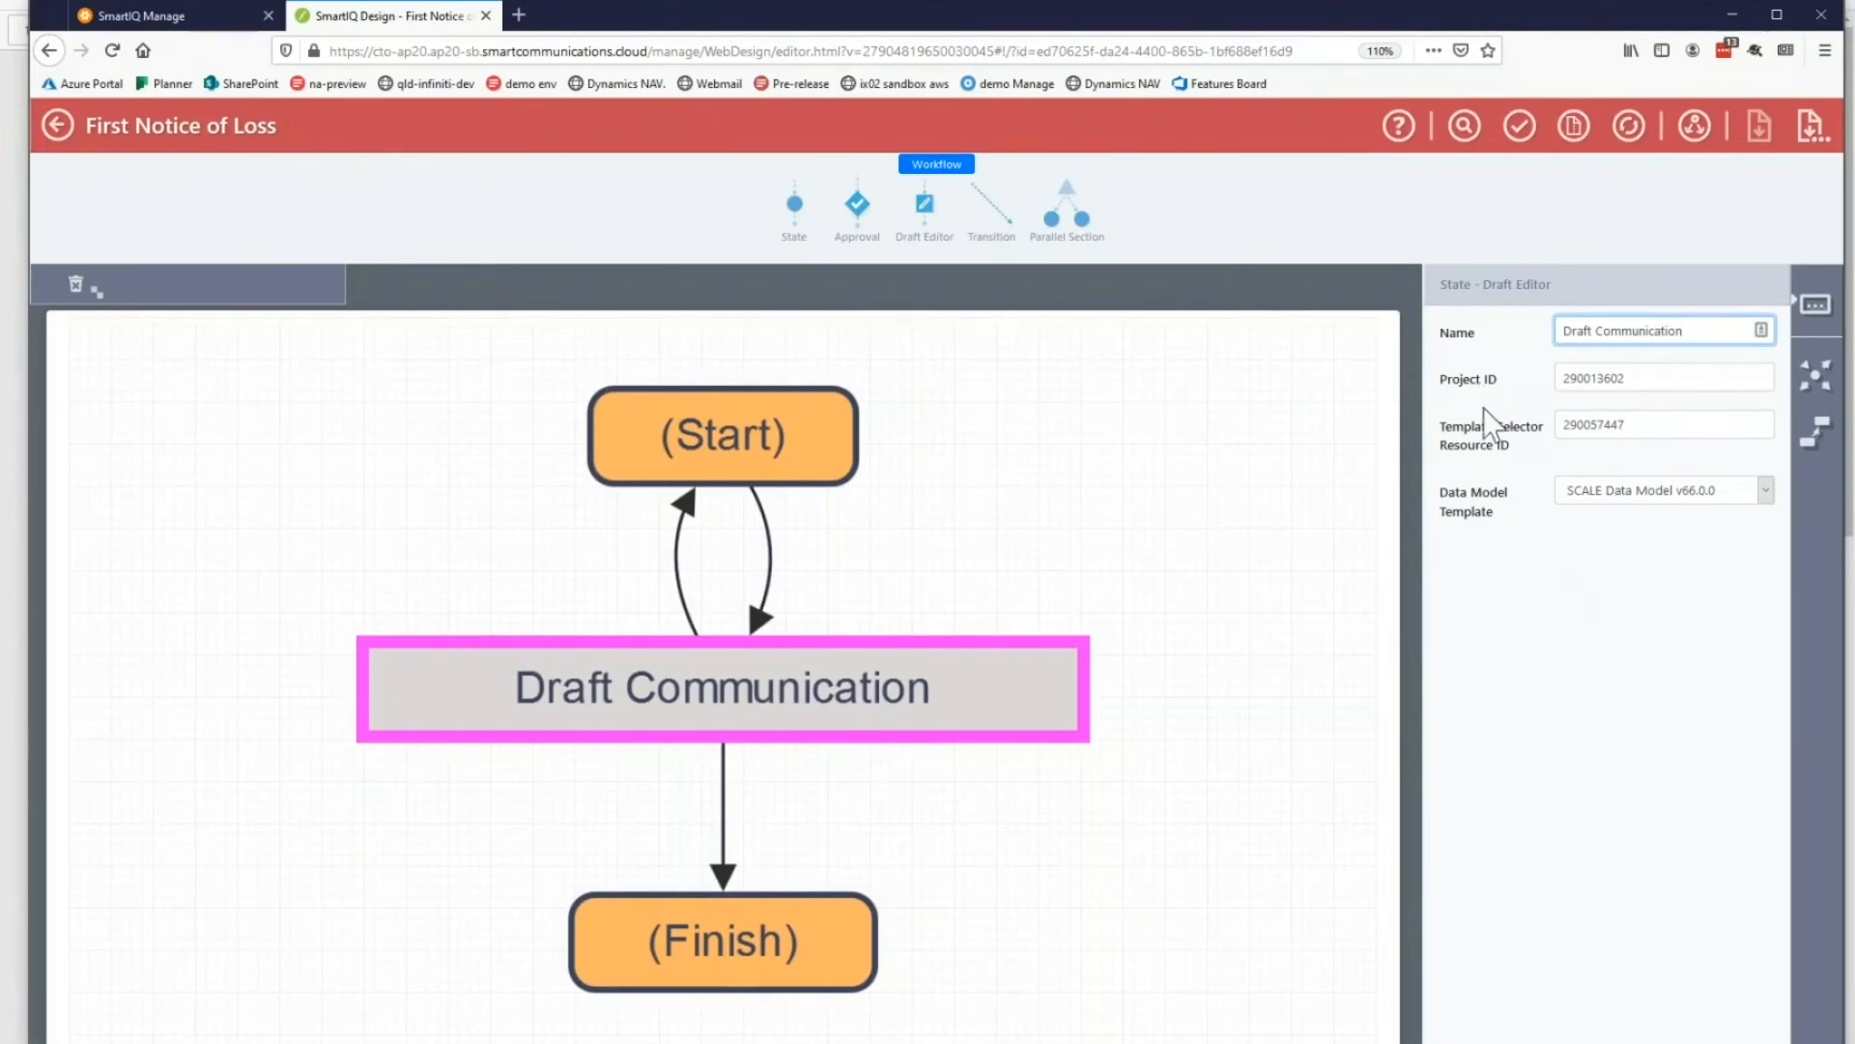
{"action": "mouse_move", "coordinate": [1520, 459]}
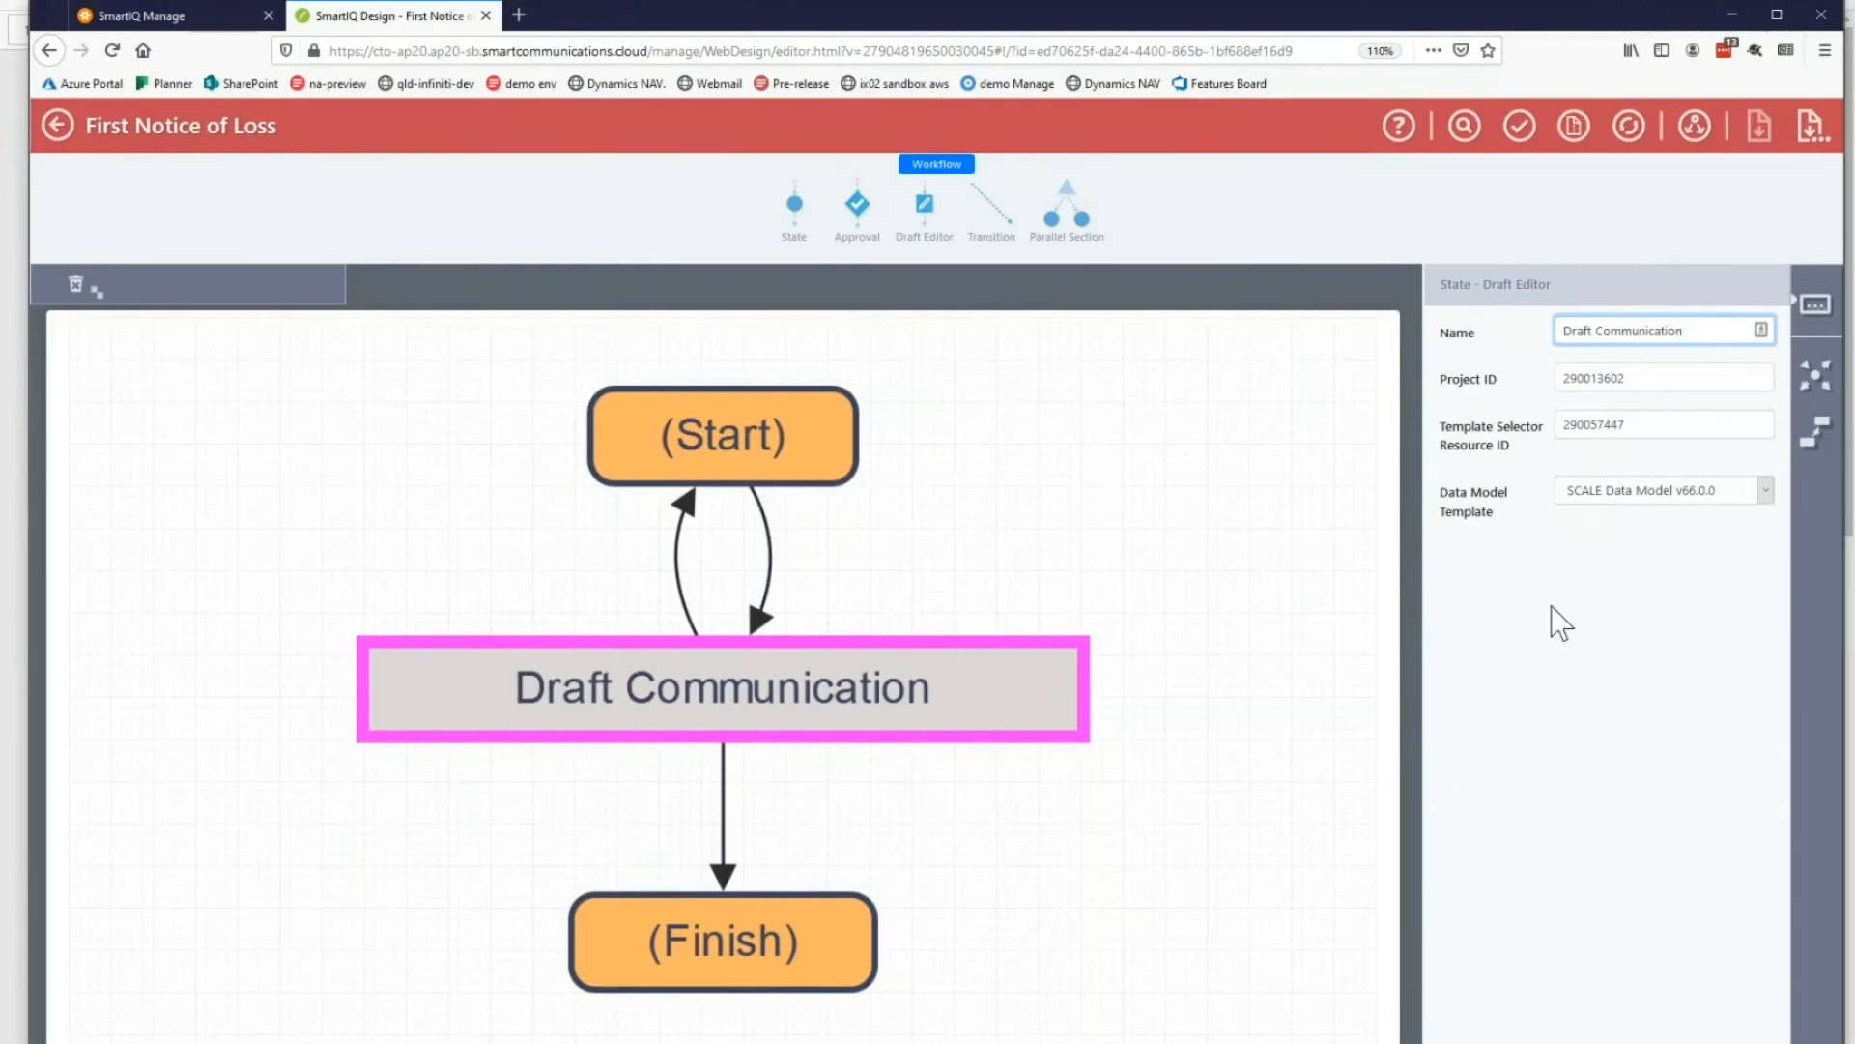
{"action": "left_click", "coordinate": [1662, 330]}
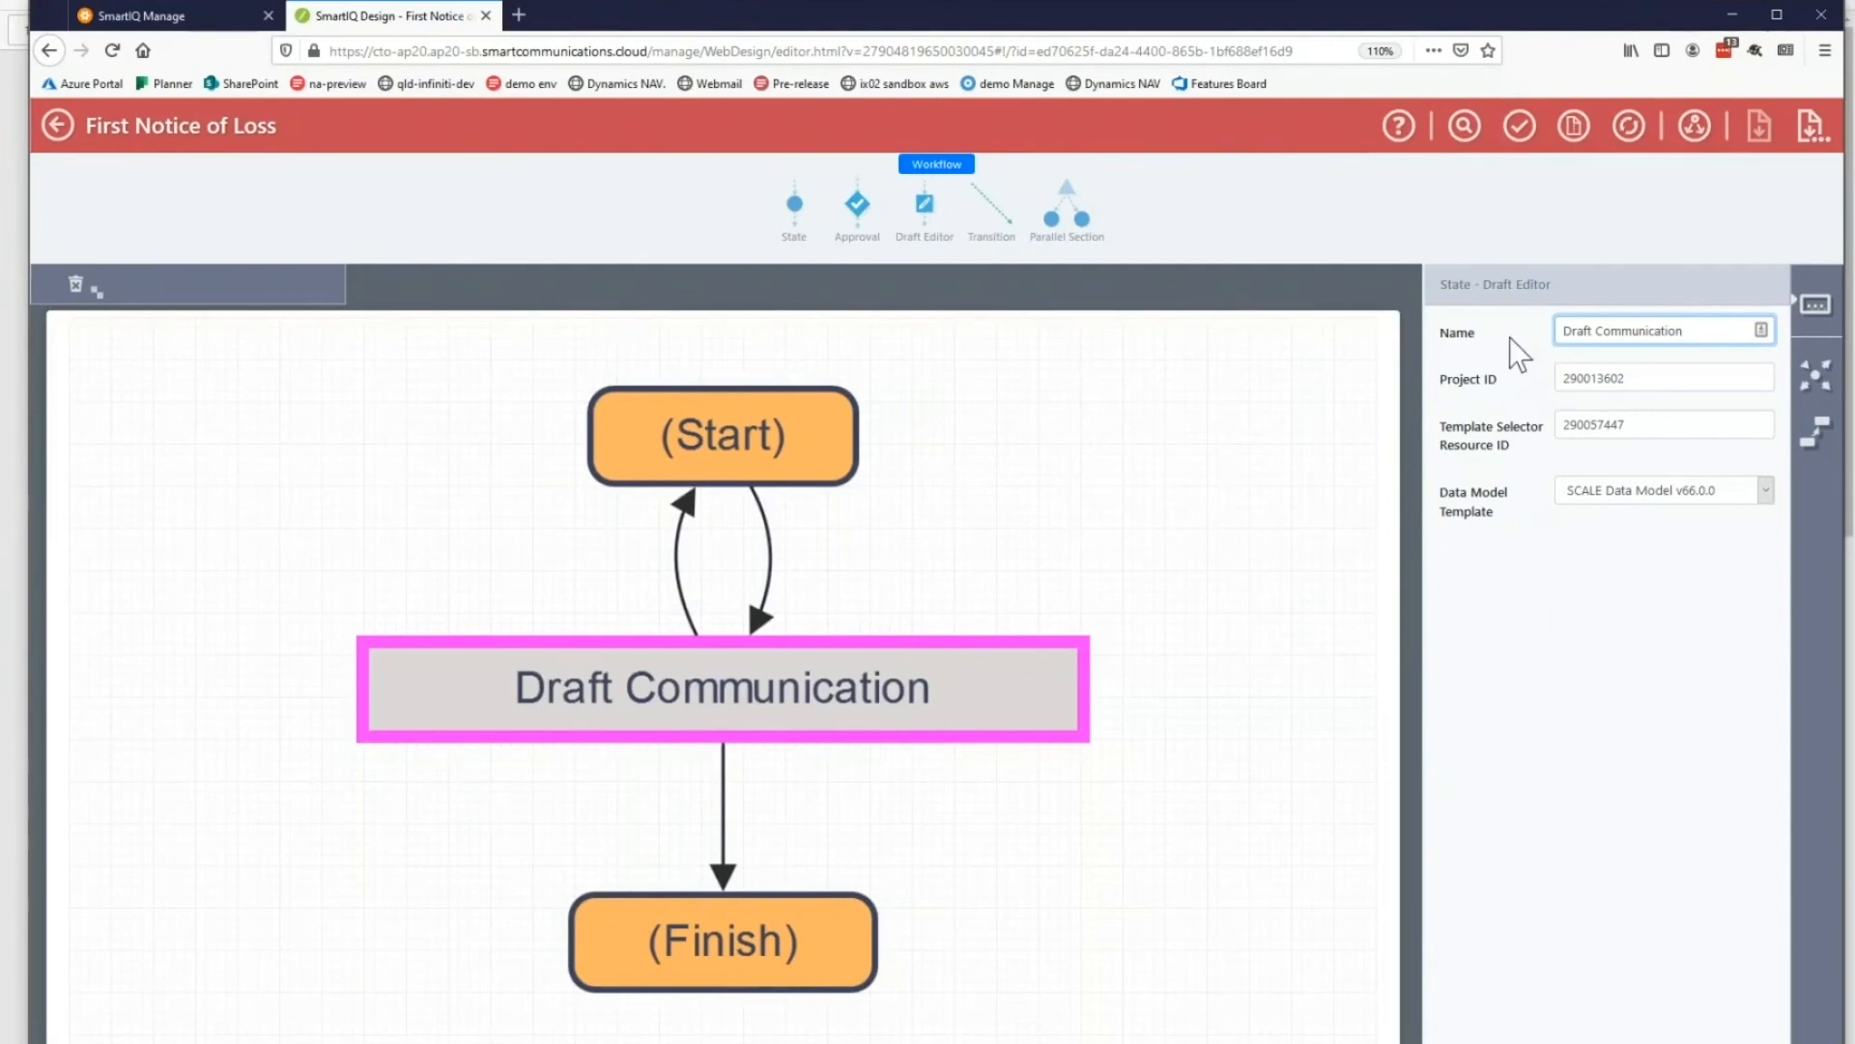
{"action": "mouse_move", "coordinate": [1564, 684]}
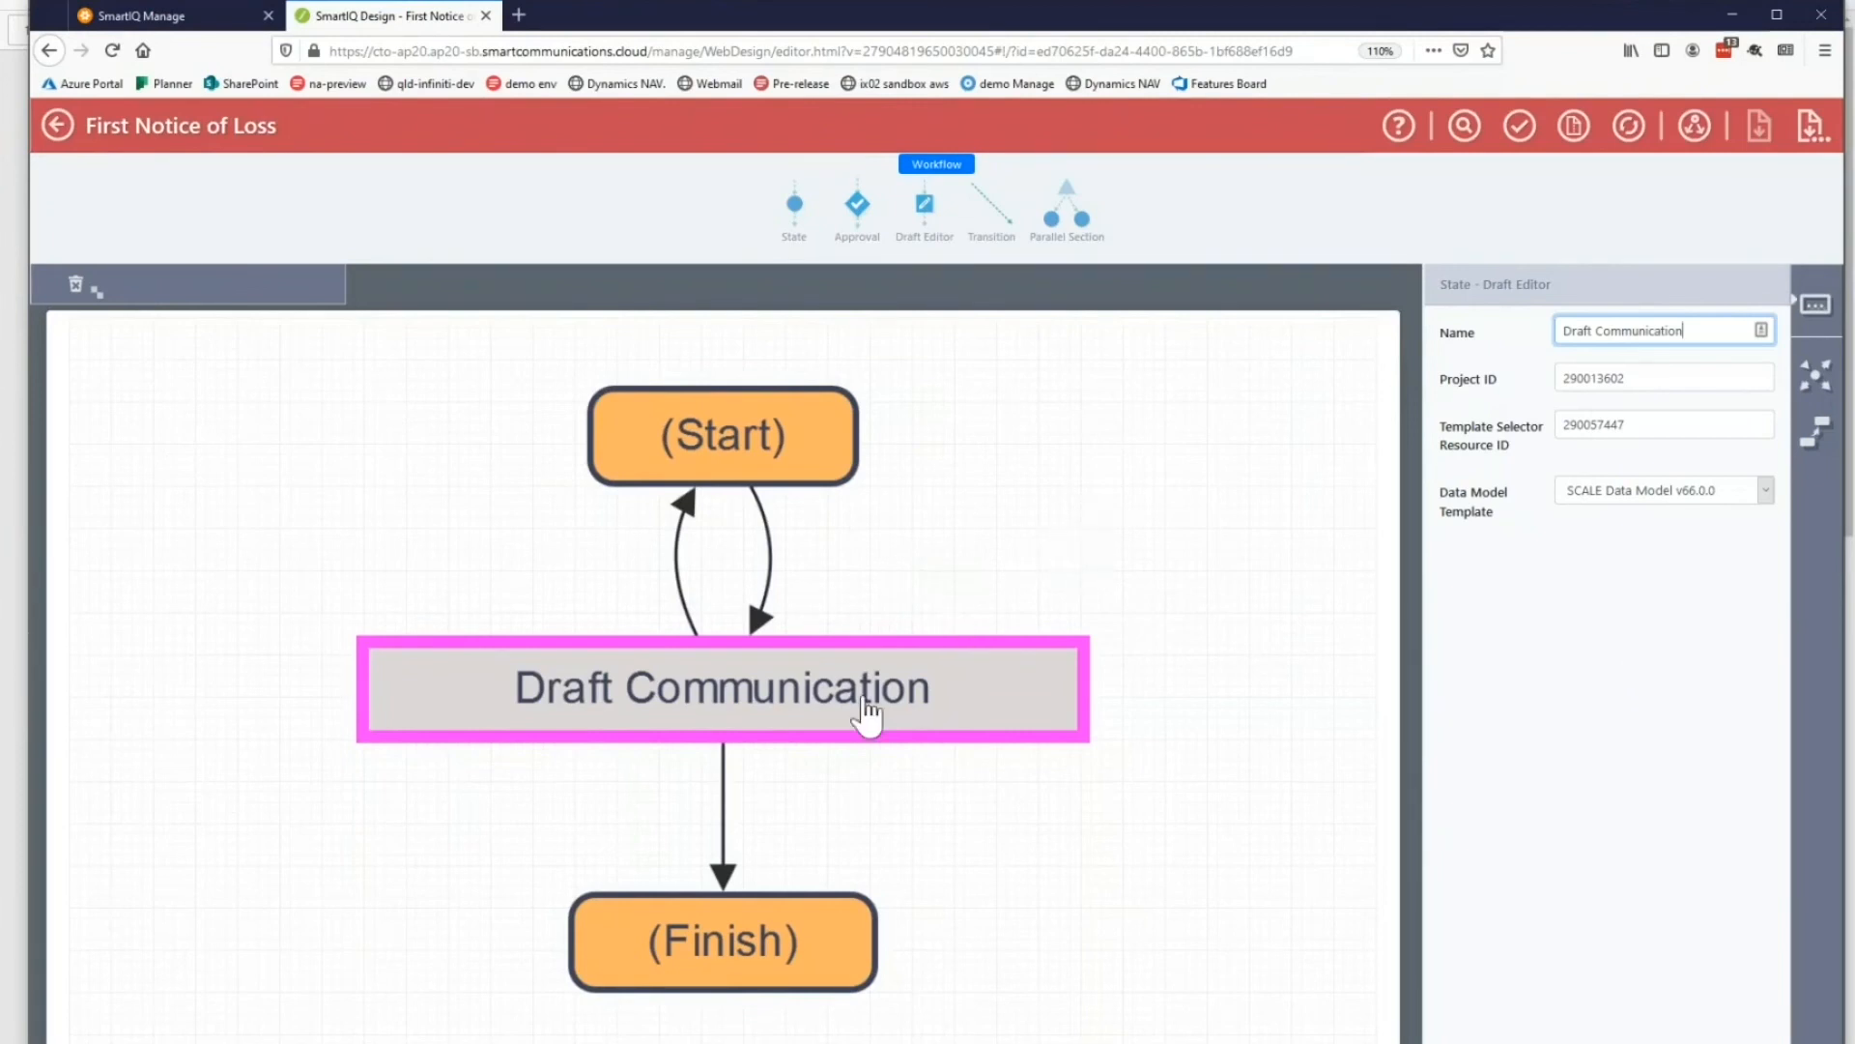
{"action": "left_click", "coordinate": [733, 544]}
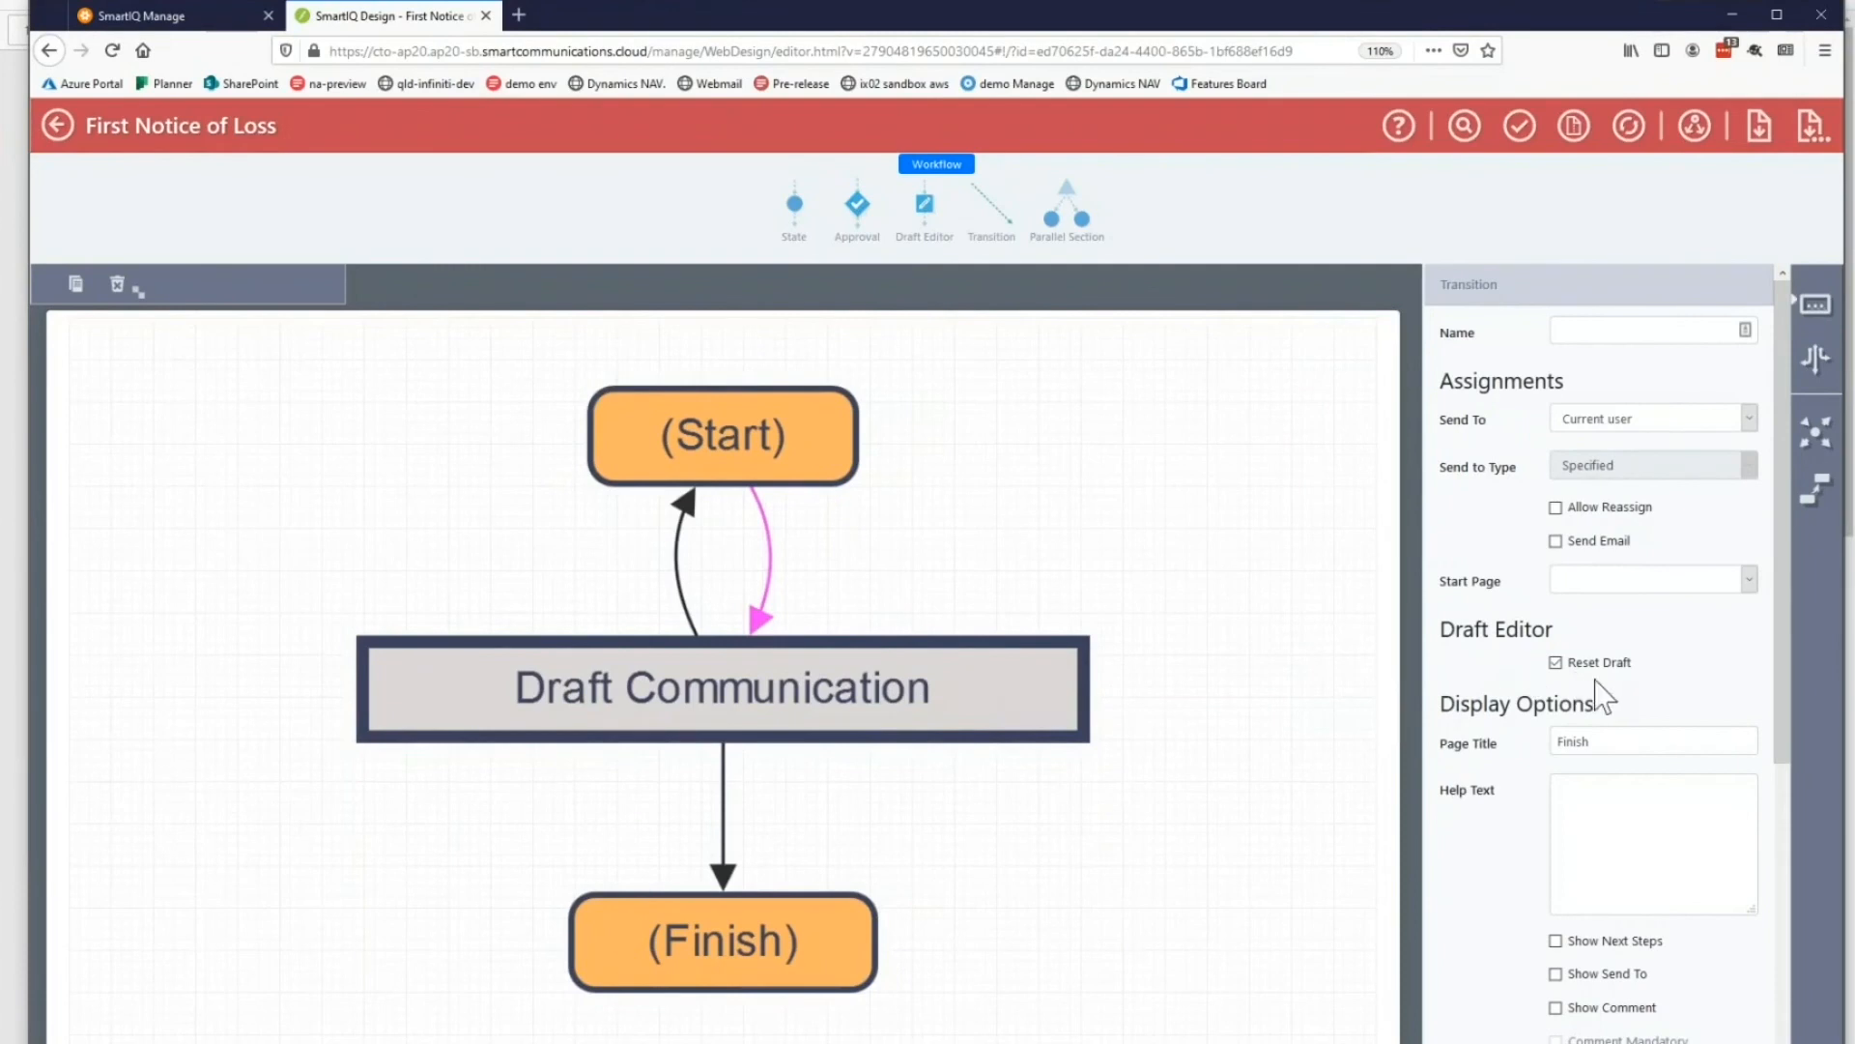
{"action": "mouse_move", "coordinate": [1613, 716]}
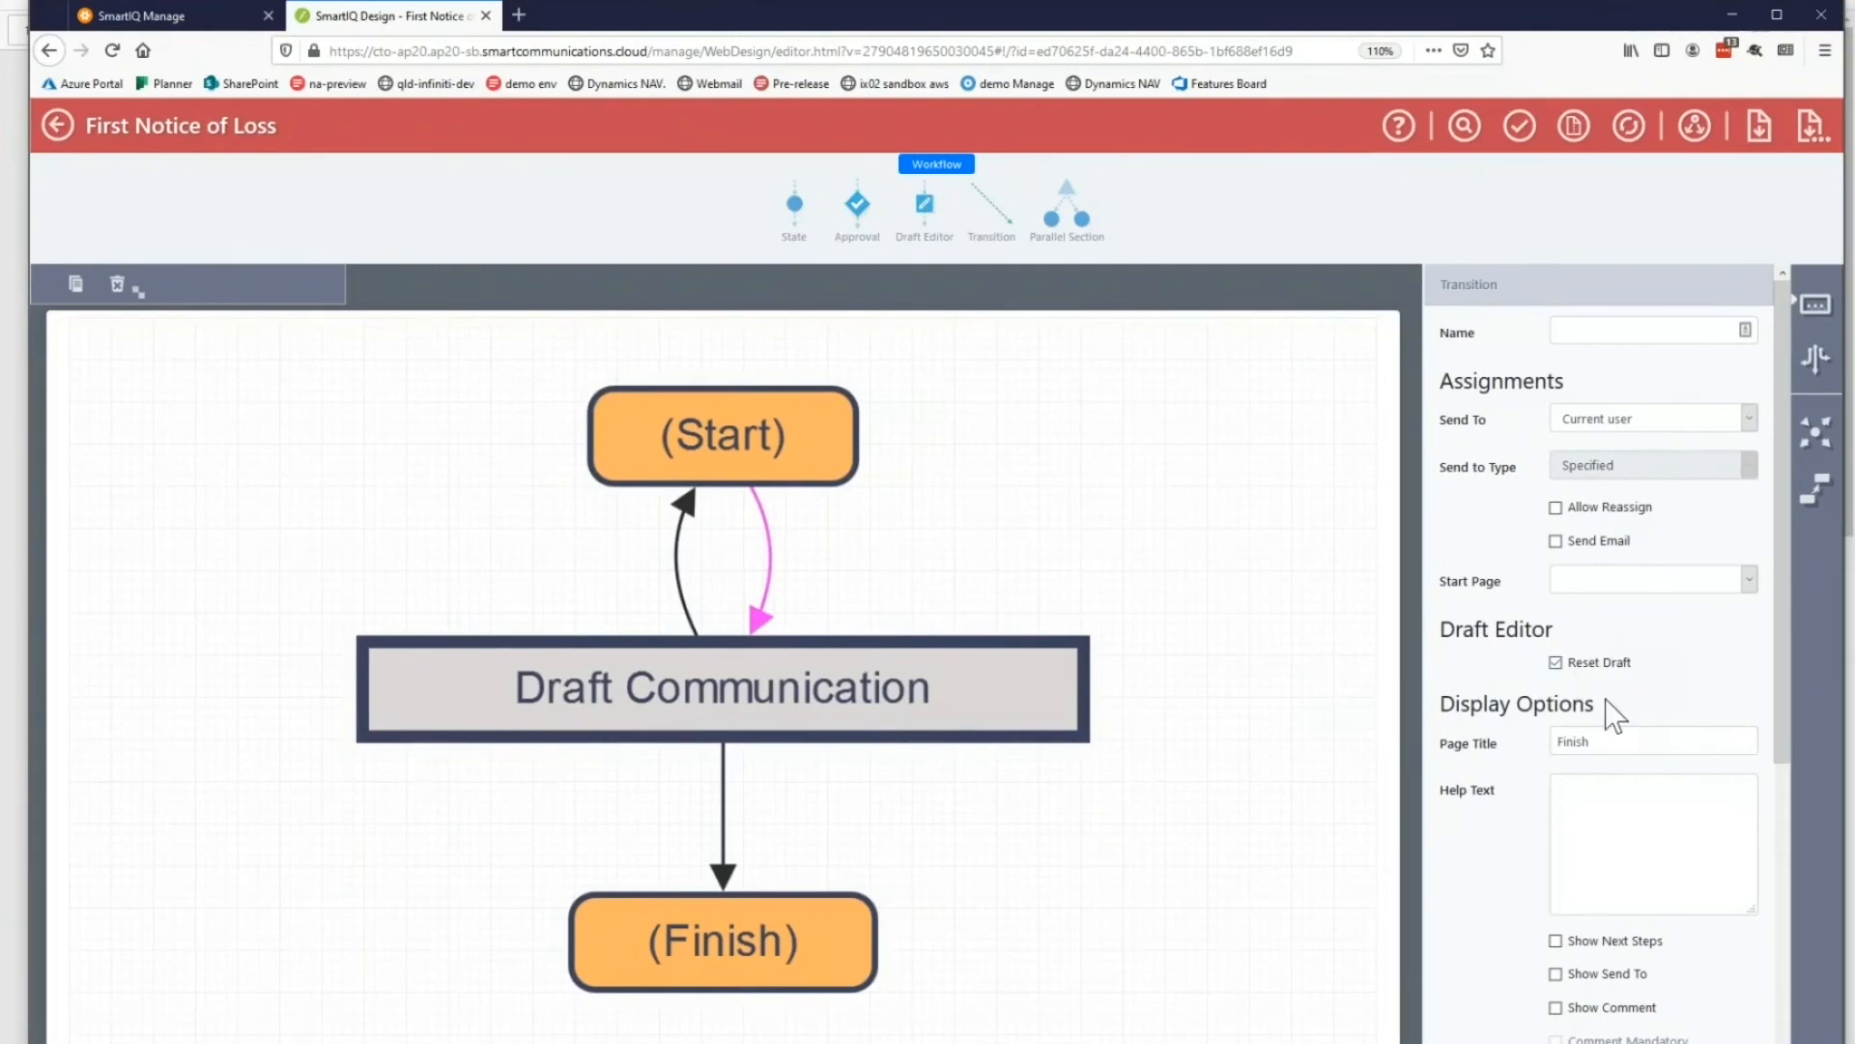